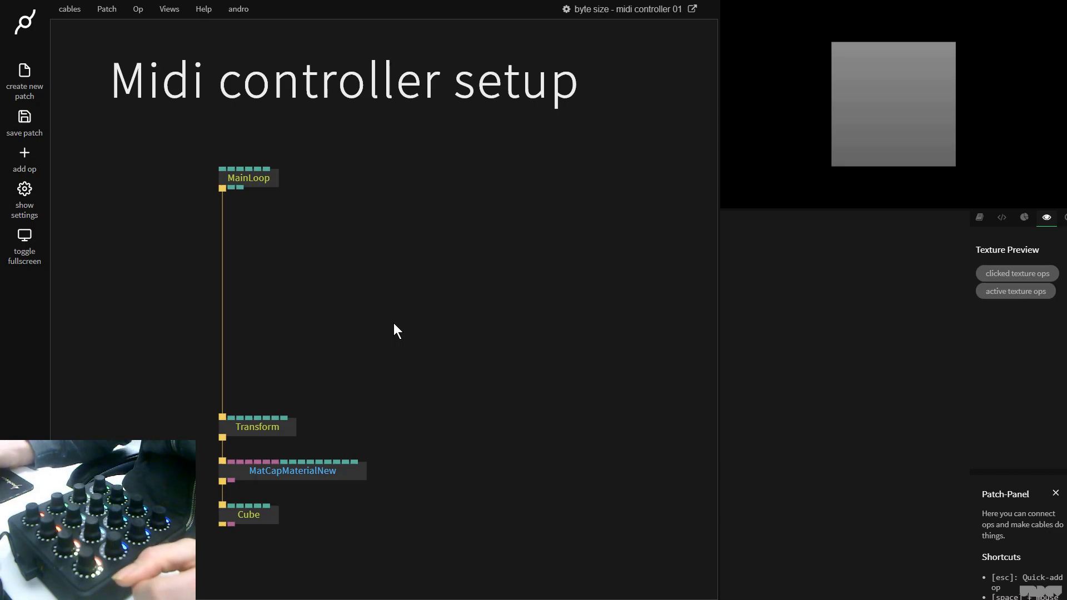
{"action": "mouse_move", "coordinate": [157, 155]}
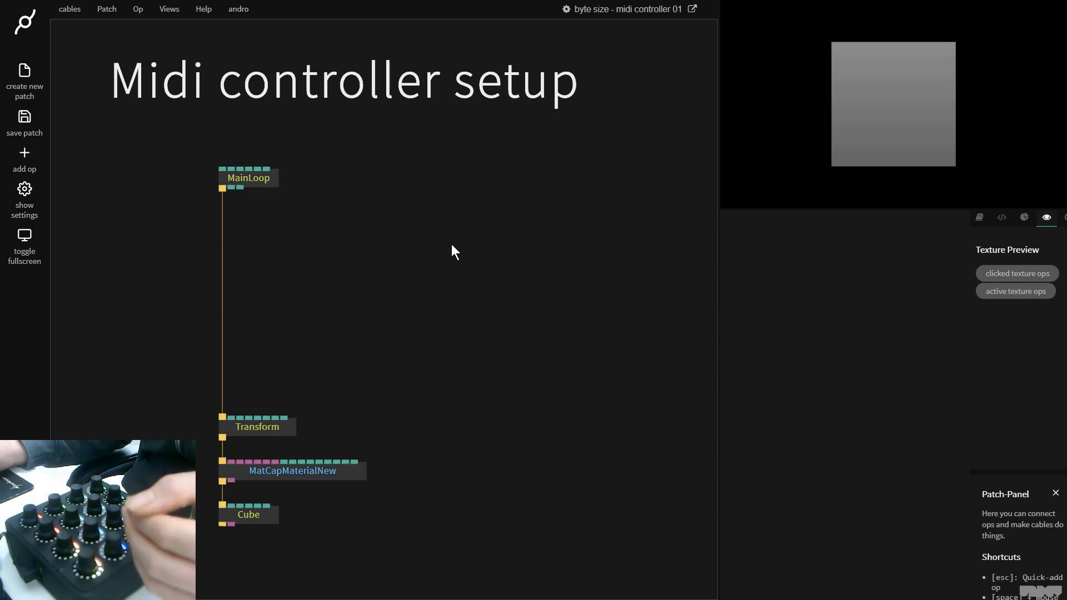
- Add a MidiInputDevice op and set its Device to Midi Fighter Twister
{"action": "type", "text": "midi"}
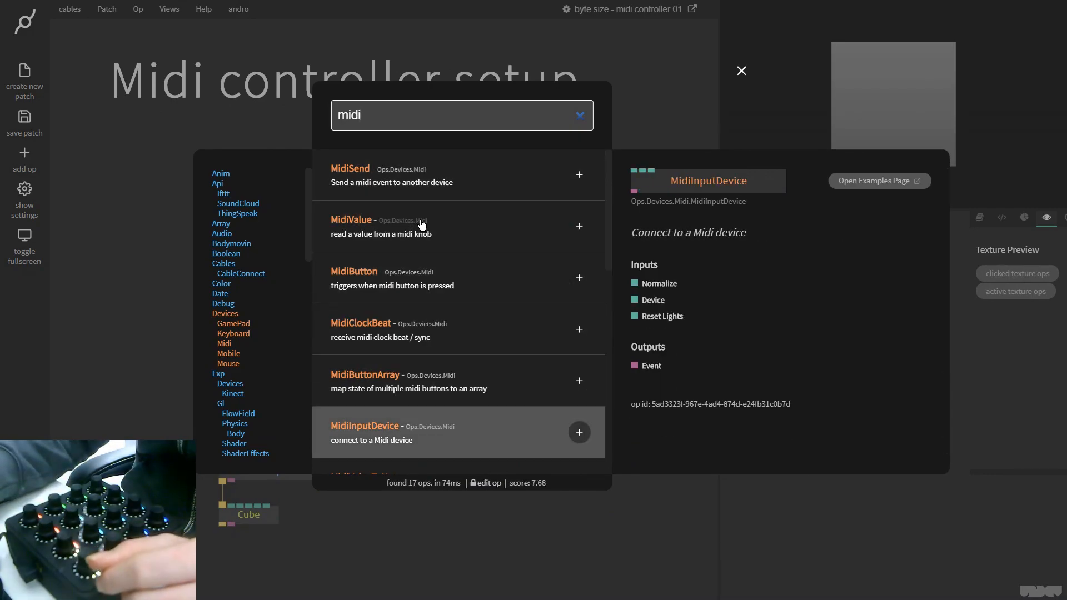
{"action": "left_click", "coordinate": [579, 433]}
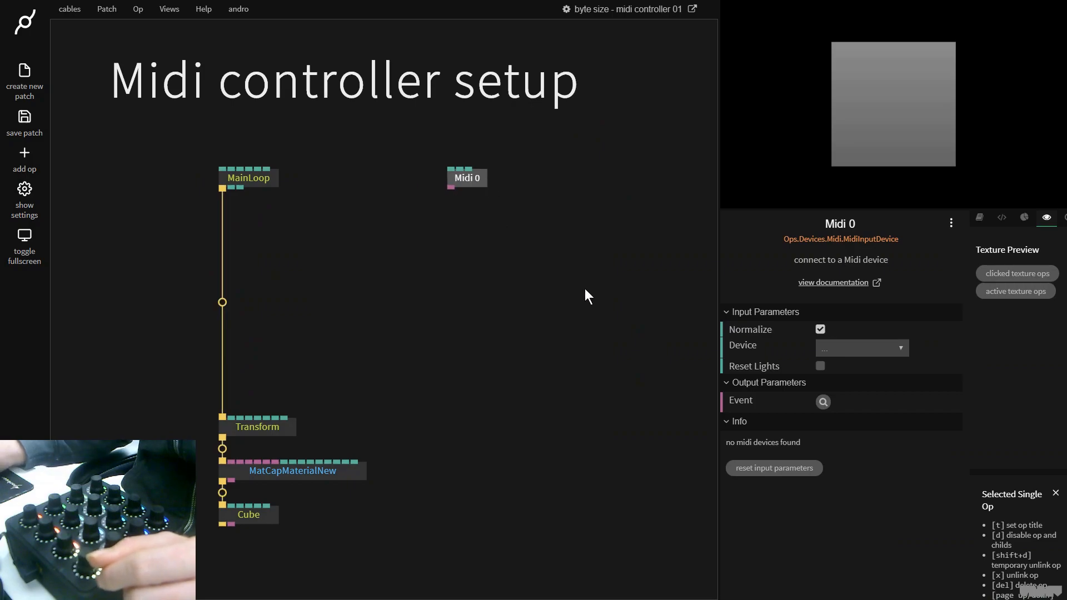
{"action": "left_click", "coordinate": [860, 348]}
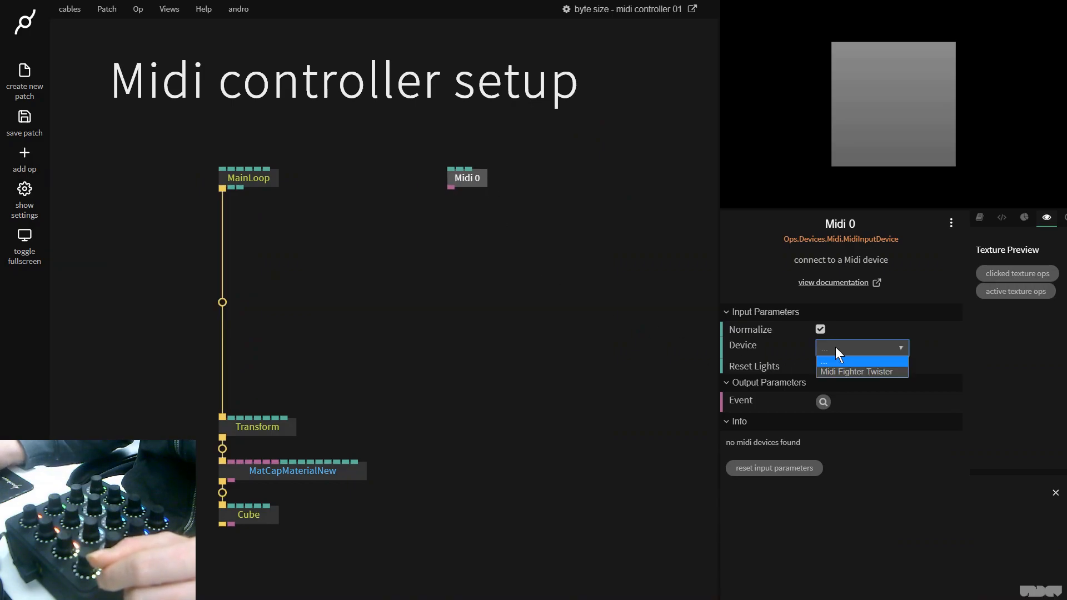
{"action": "mouse_move", "coordinate": [861, 371]}
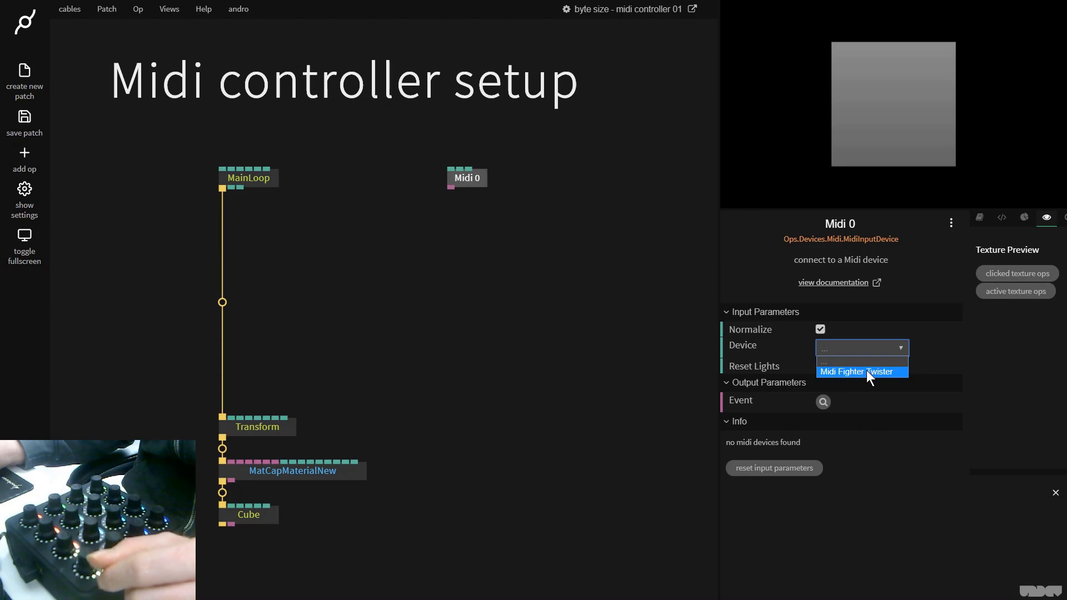
{"action": "left_click", "coordinate": [860, 371]}
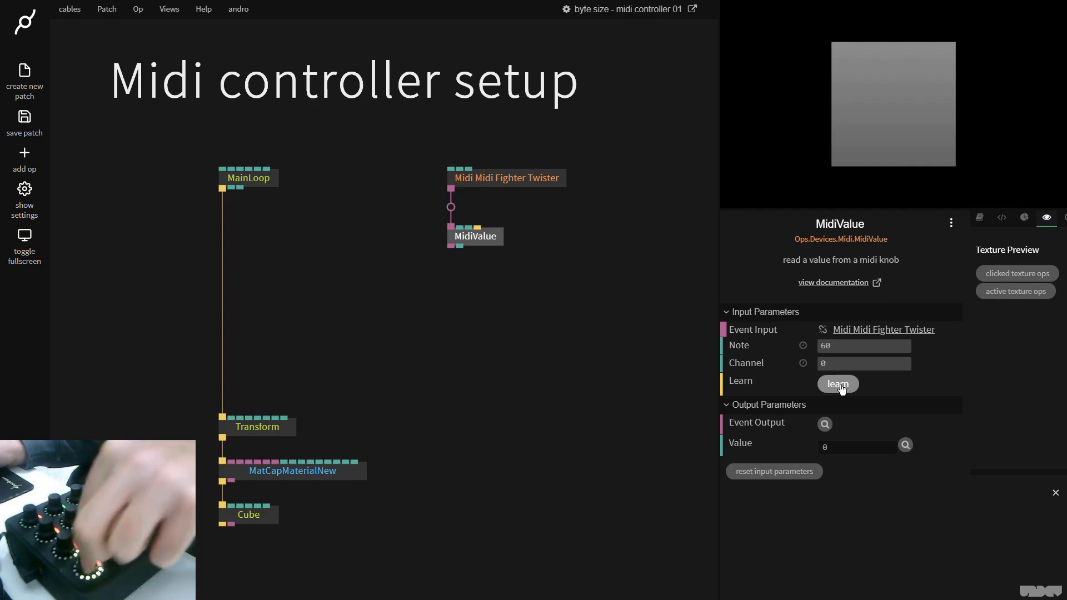
- Use Learn on the MidiValue op so the next turned knob binds it to note 0
{"action": "left_click", "coordinate": [838, 383]}
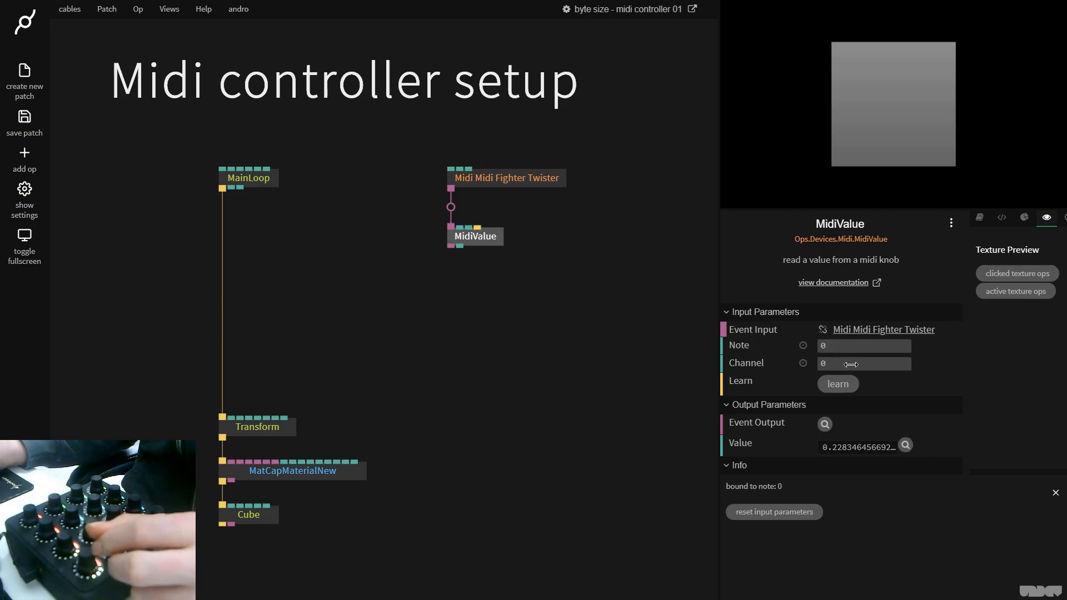
{"action": "mouse_move", "coordinate": [450, 247]}
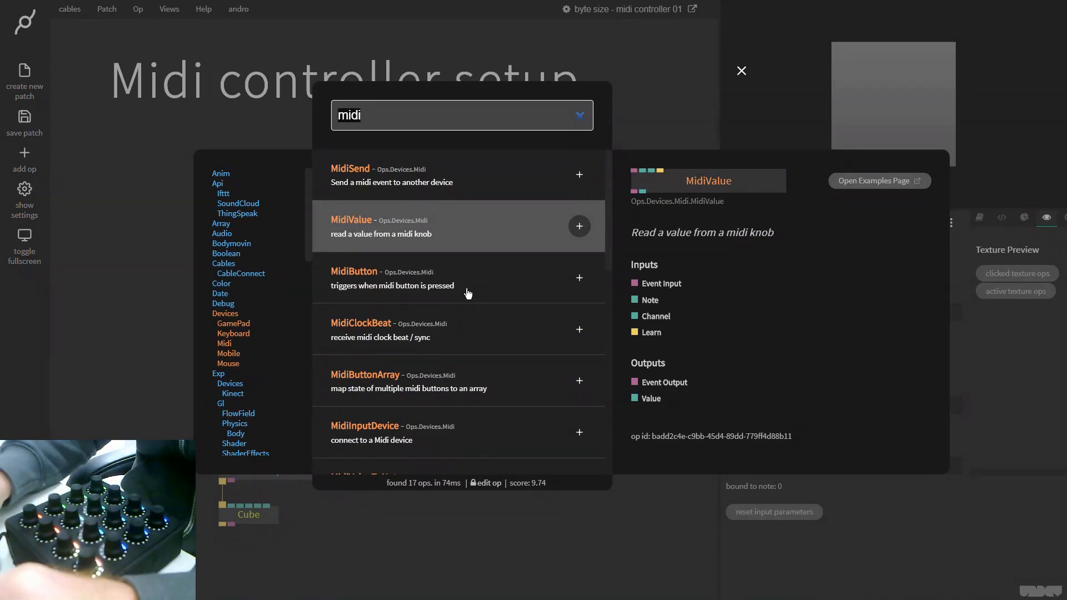
- Add a MidiButton op under MidiValue and bind it via Learn to note 1
{"action": "left_click", "coordinate": [741, 70]}
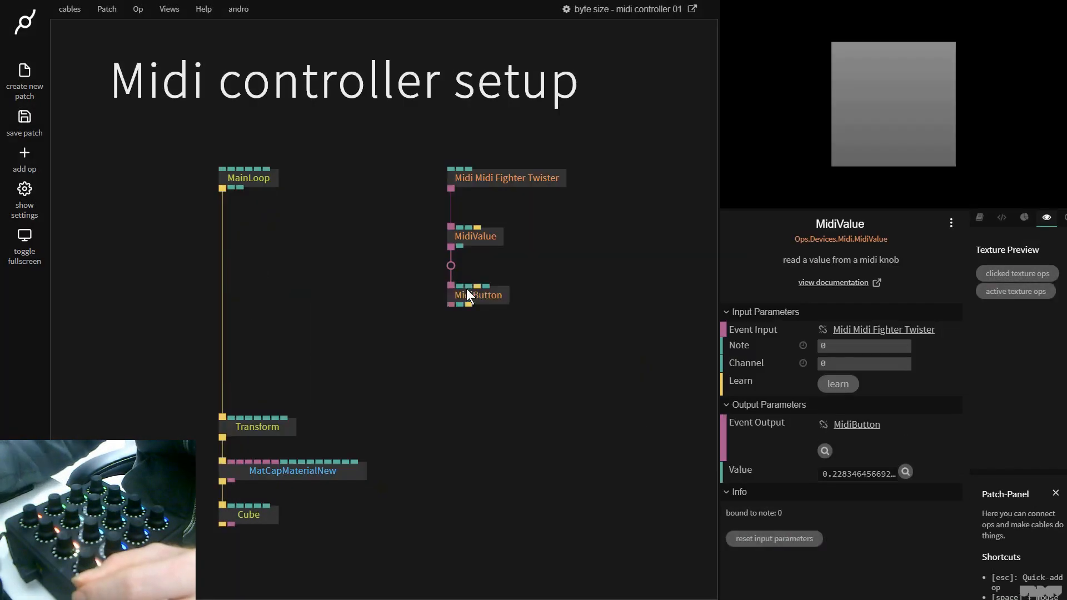
{"action": "left_click", "coordinate": [478, 294]}
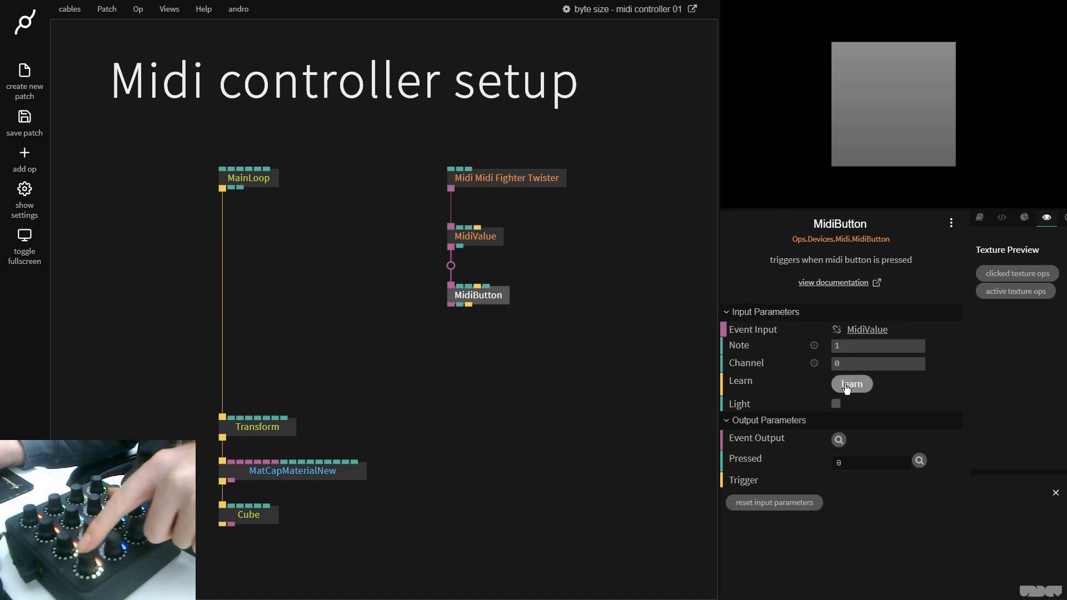
{"action": "left_click", "coordinate": [851, 383]}
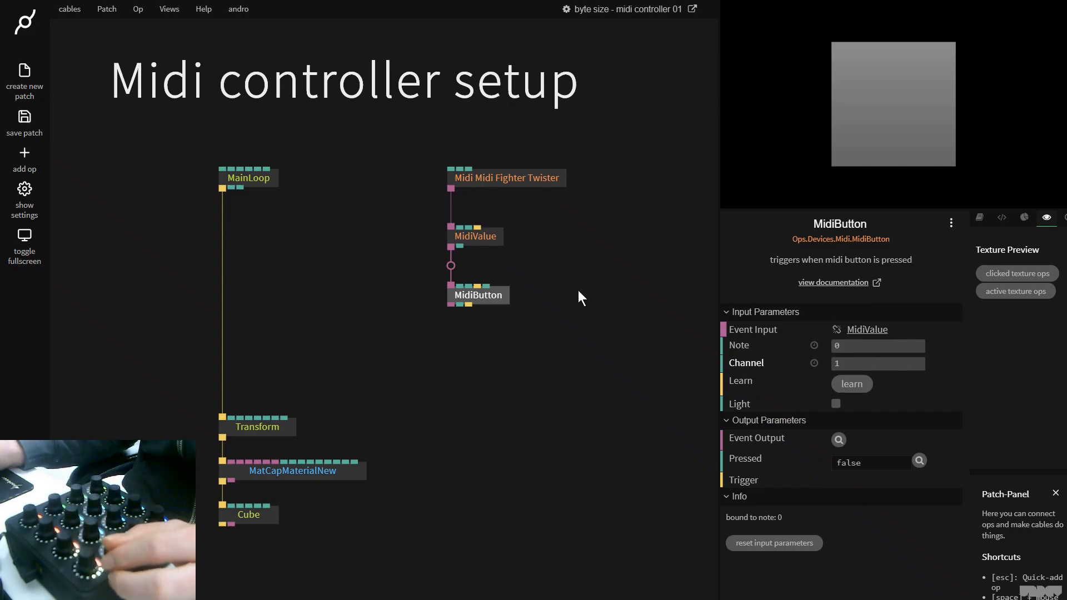
{"action": "left_click", "coordinate": [475, 236]}
{"action": "type", "text": "midi"}
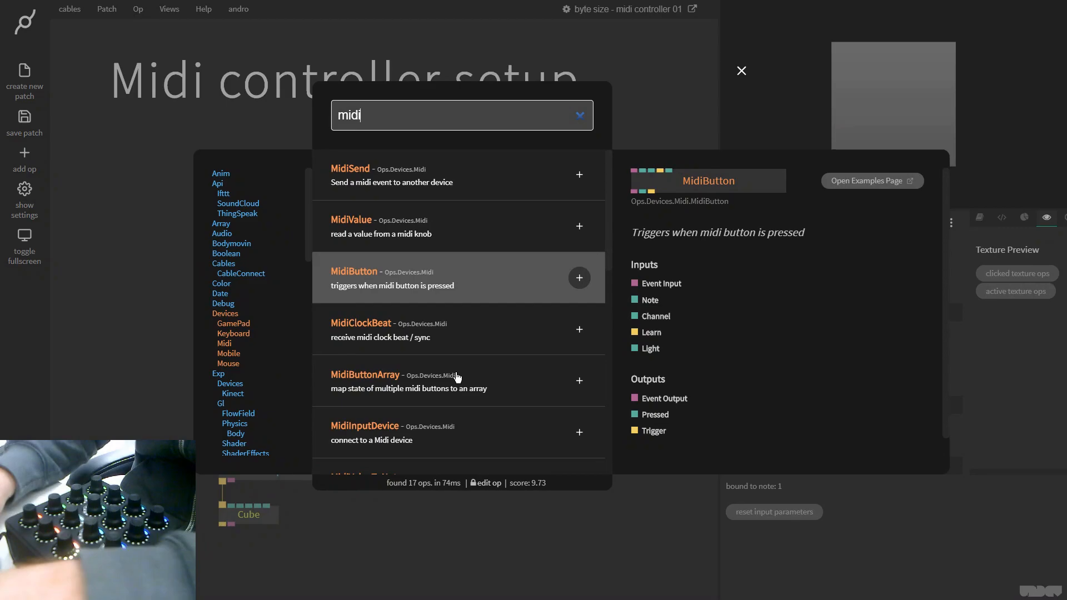
- Add a second MidiValue and a Midi Toggle, binding the toggle via Learn to a pressed button
{"action": "left_click", "coordinate": [741, 70]}
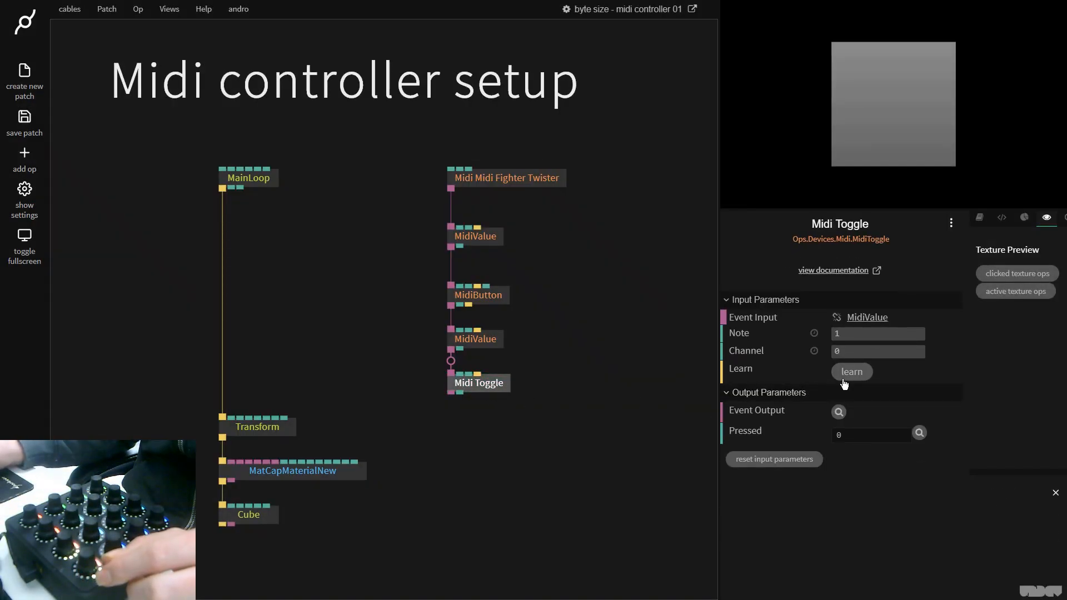
{"action": "left_click", "coordinate": [851, 371]}
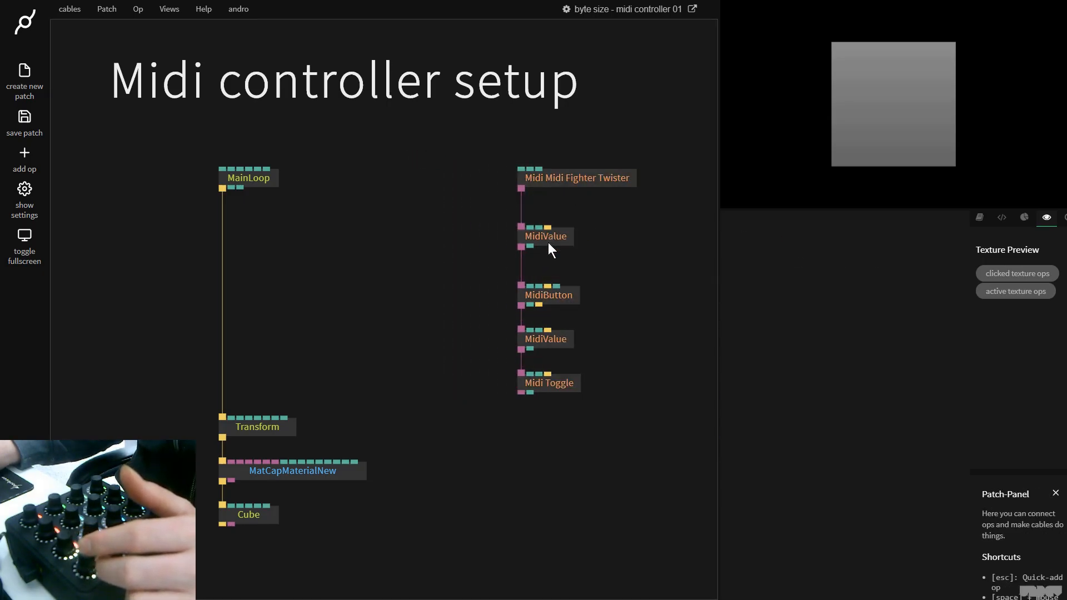
- Add a SetVariable op fed by the first knob's MidiValue output
{"action": "left_click", "coordinate": [545, 236]}
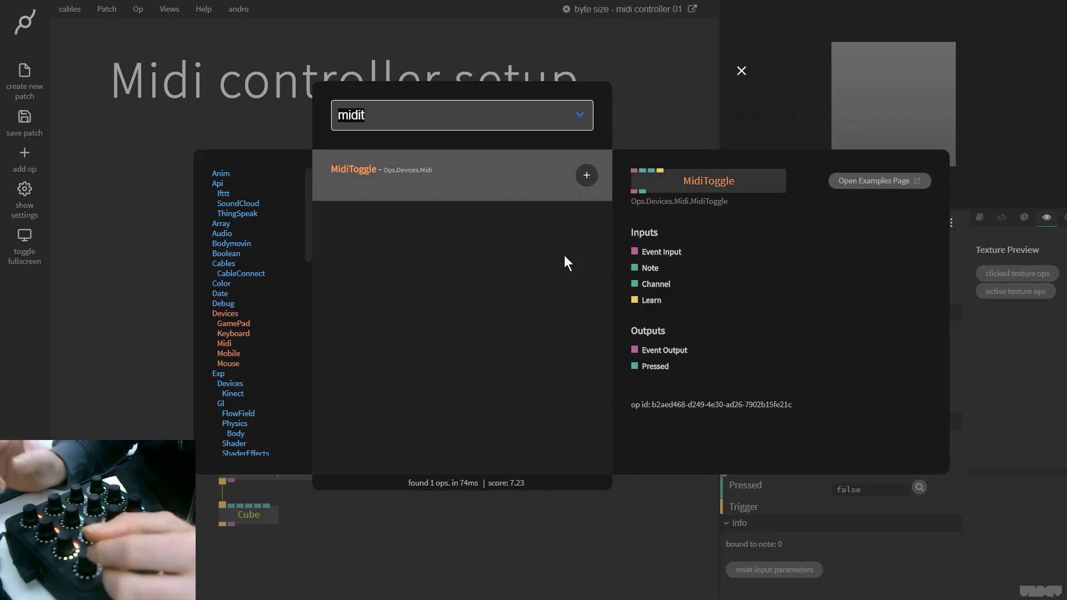
{"action": "type", "text": "s"}
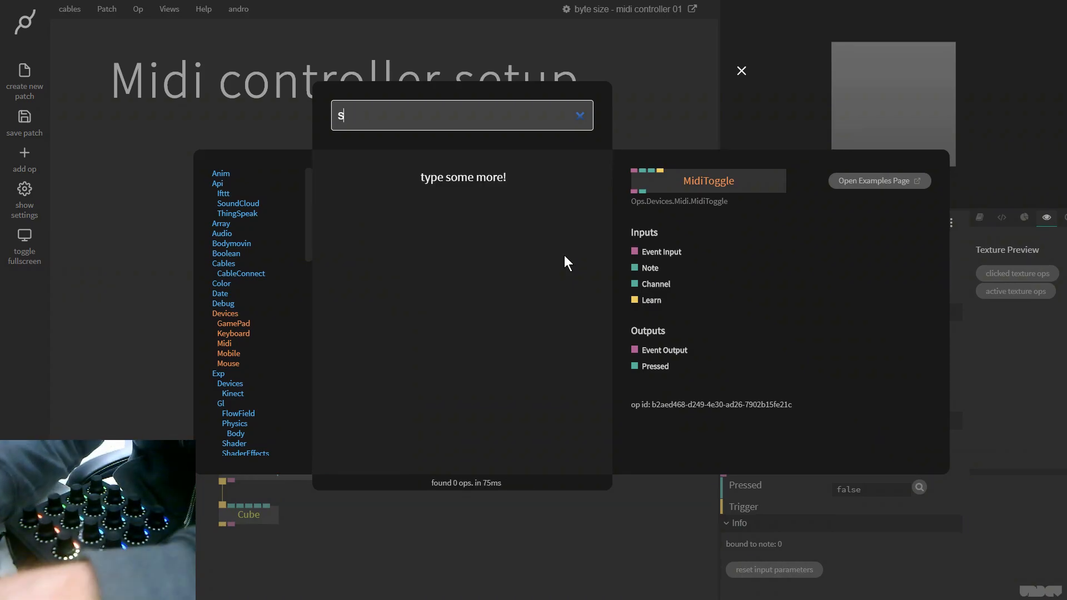
{"action": "type", "text": "et"}
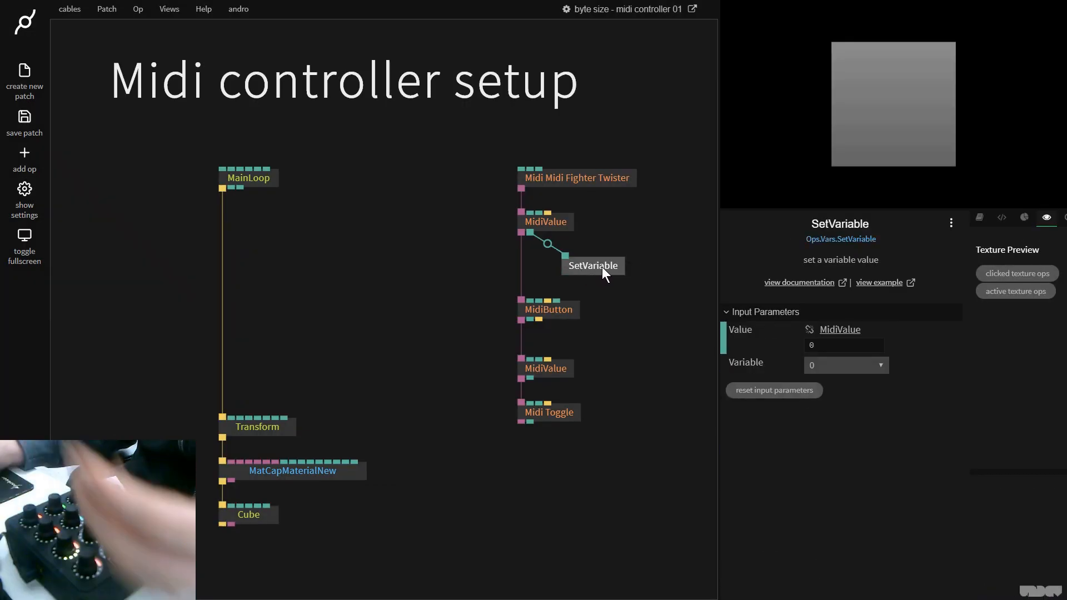
{"action": "left_click", "coordinate": [592, 266]}
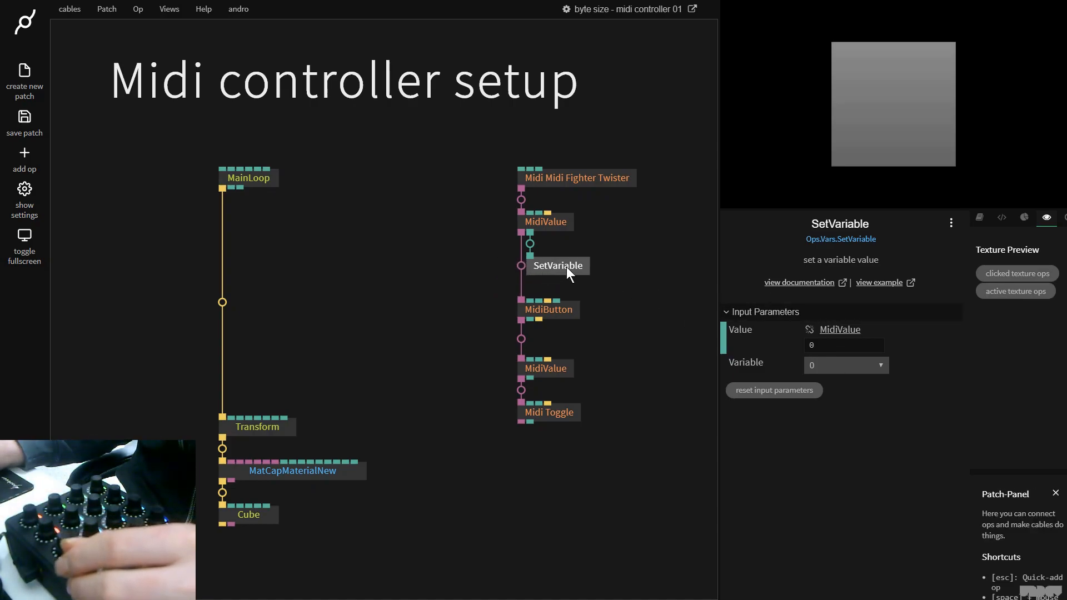
- Create a new variable named mf_knob_1 for that SetVariable op
{"action": "left_click", "coordinate": [845, 364]}
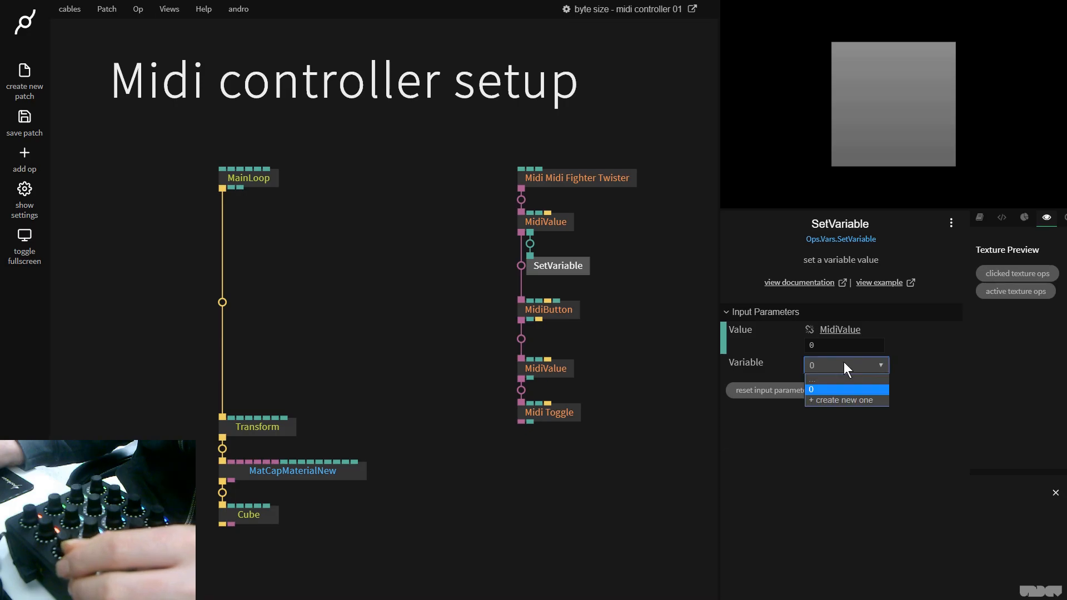
{"action": "left_click", "coordinate": [844, 399]}
{"action": "type", "text": "mf_"}
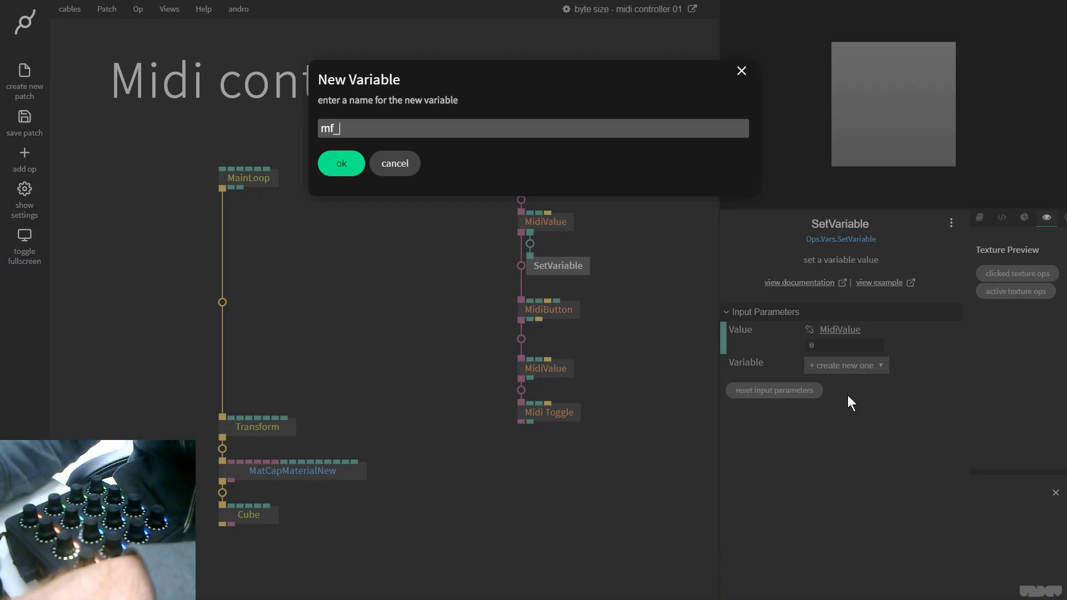
{"action": "type", "text": "knob"}
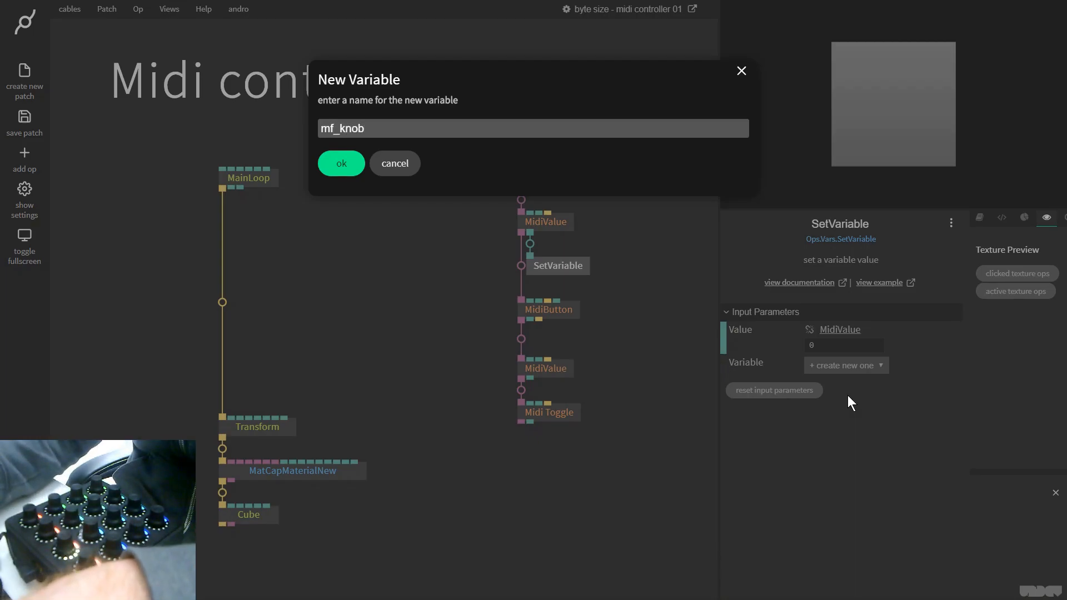
{"action": "left_click", "coordinate": [340, 164]}
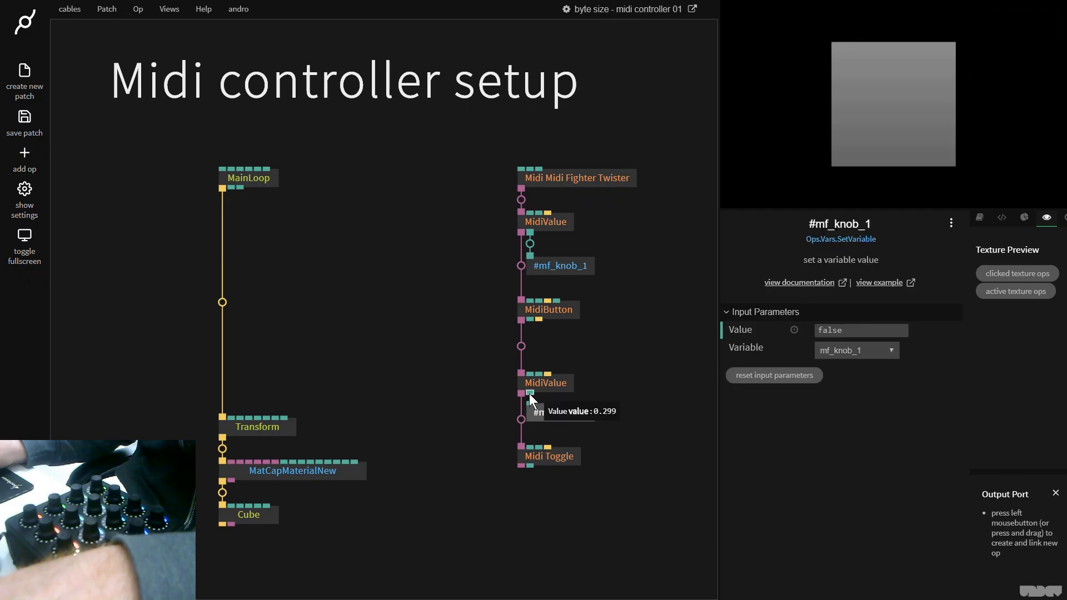
- Create variable mf_knob_2 in the setter under the second MidiValue
{"action": "left_click", "coordinate": [846, 366]}
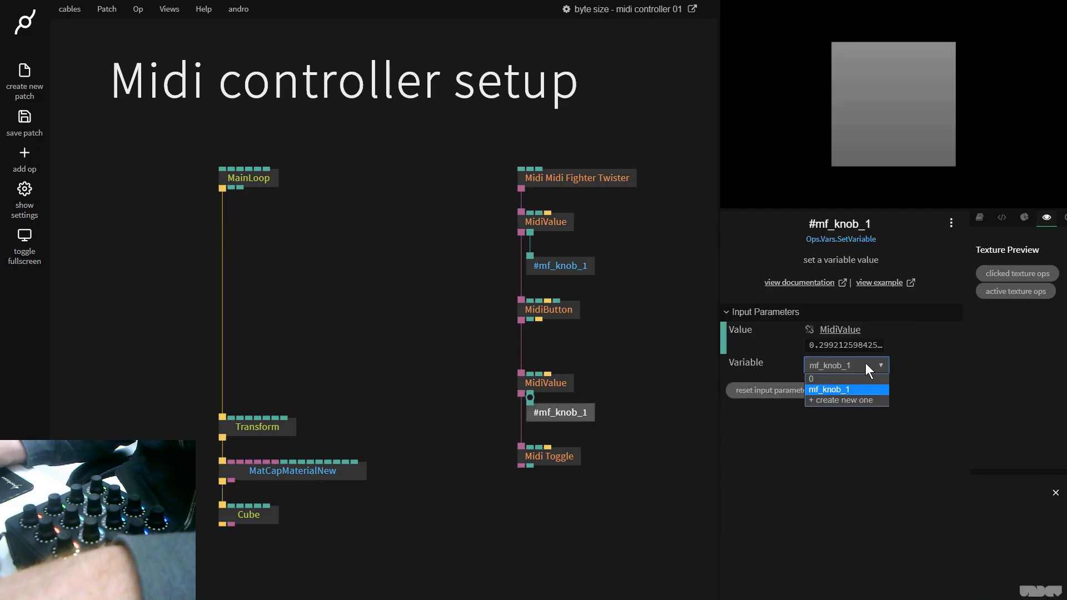
{"action": "left_click", "coordinate": [845, 399]}
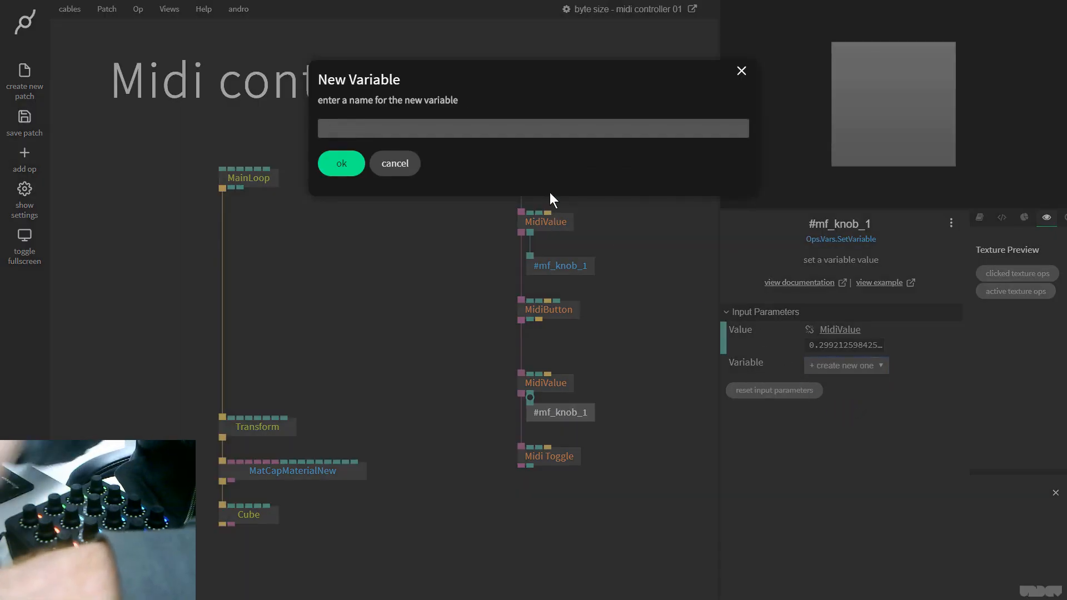
{"action": "type", "text": "mf_knob_2"}
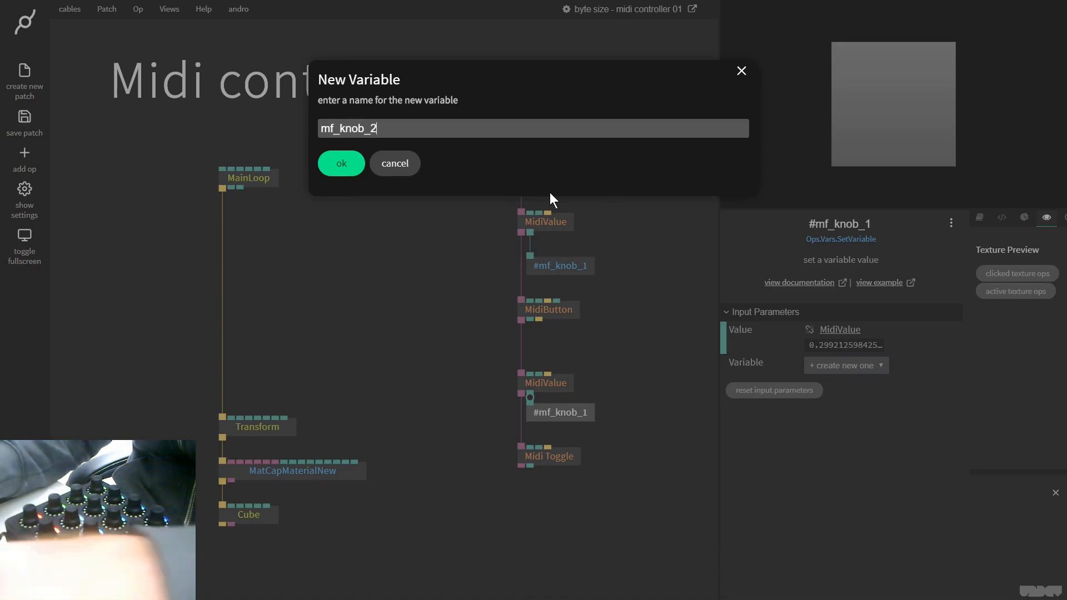
{"action": "left_click", "coordinate": [342, 164]}
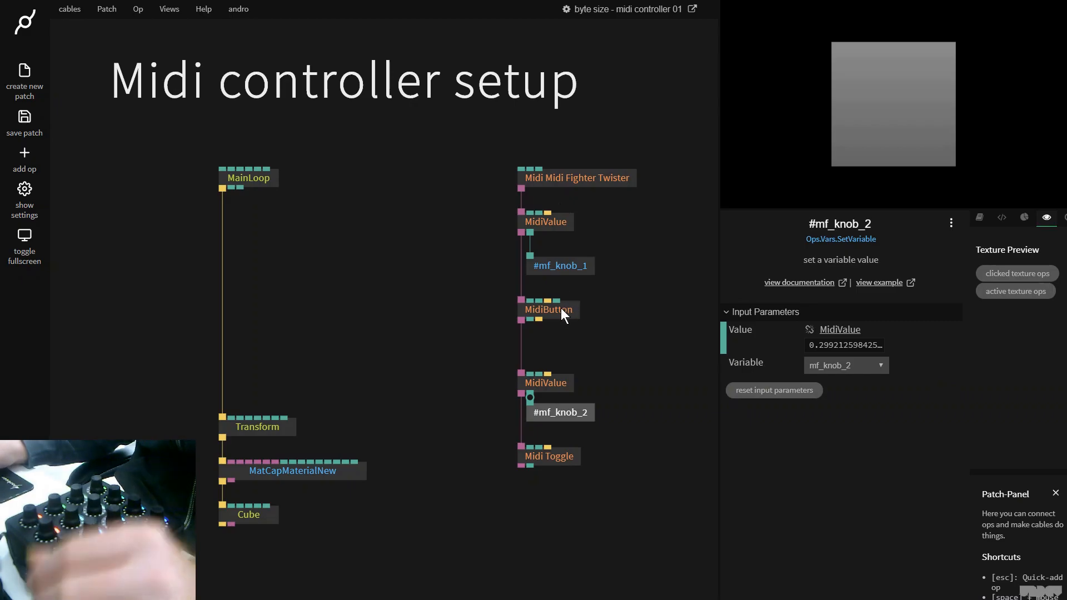
- Give MidiButton its own setter storing a new variable mf_btn_1
{"action": "left_click", "coordinate": [560, 265]}
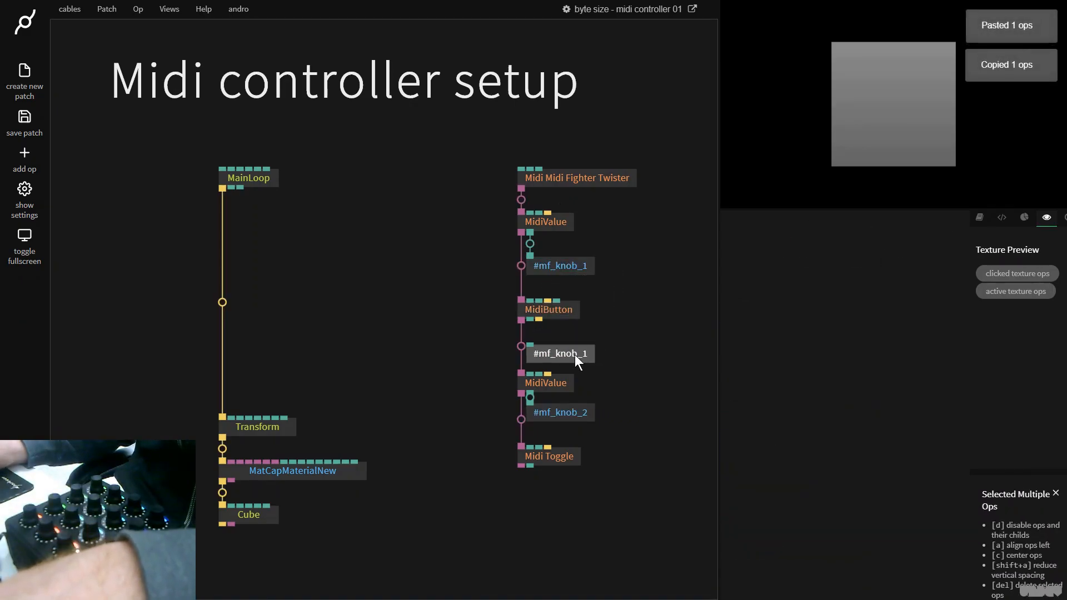
{"action": "left_click", "coordinate": [559, 354]}
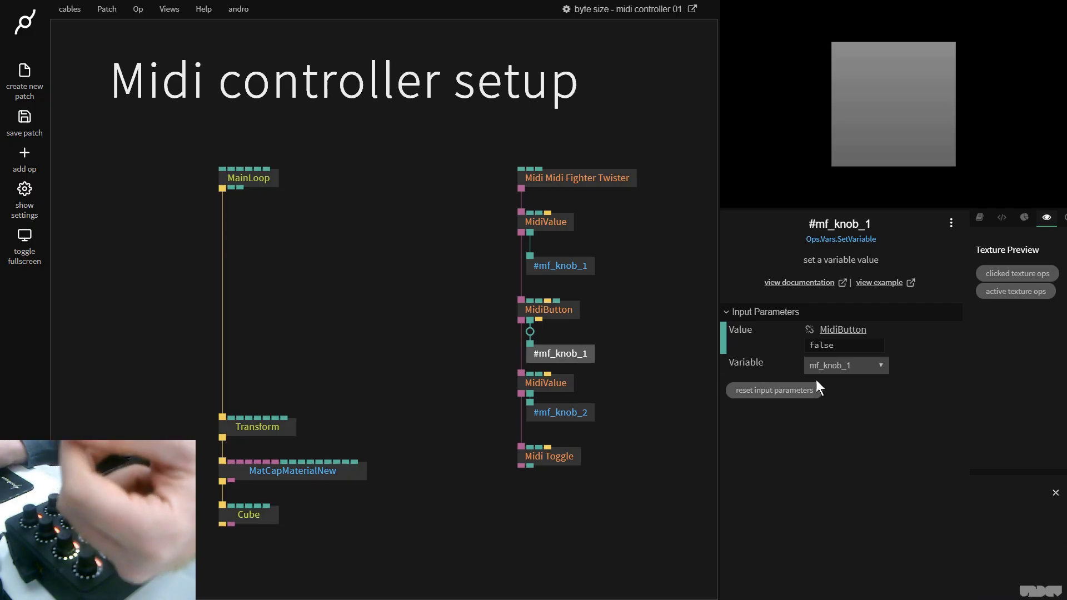
{"action": "left_click", "coordinate": [846, 364]}
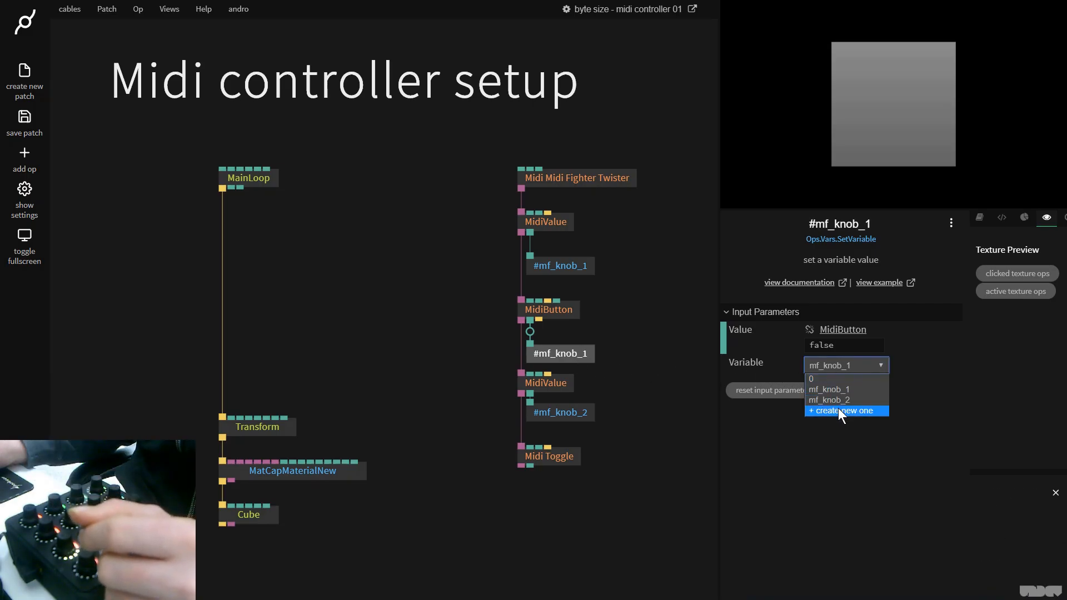
{"action": "left_click", "coordinate": [842, 410]}
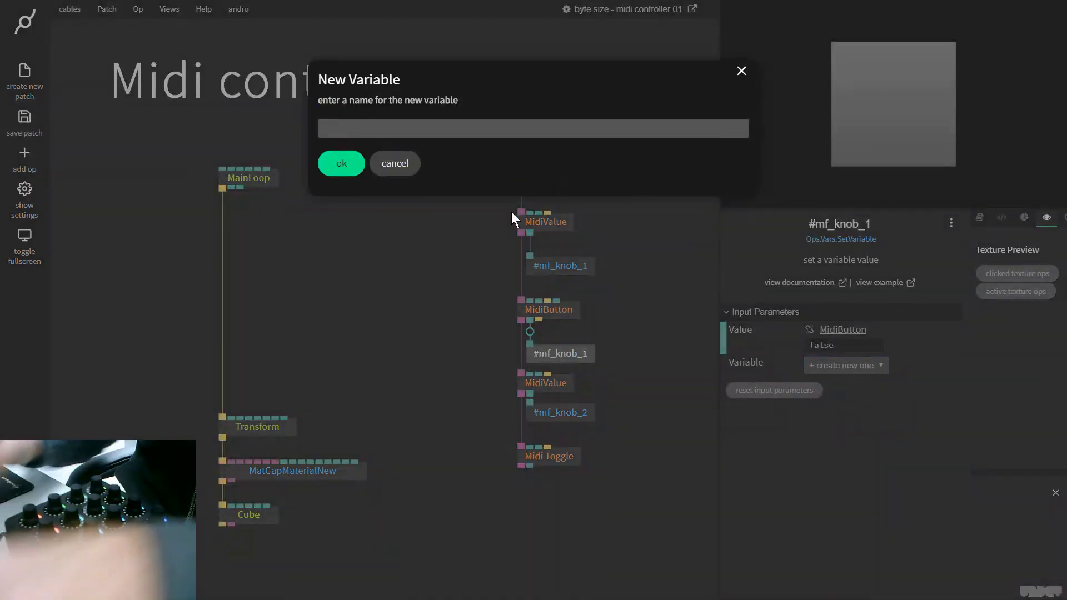
{"action": "type", "text": "mf_"}
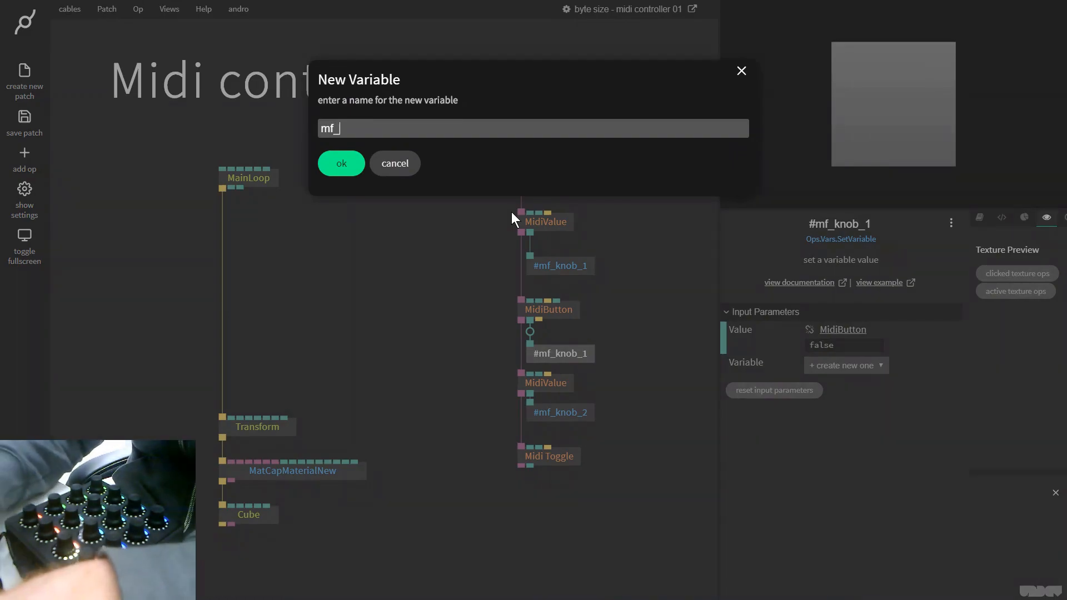
{"action": "type", "text": "btn_"}
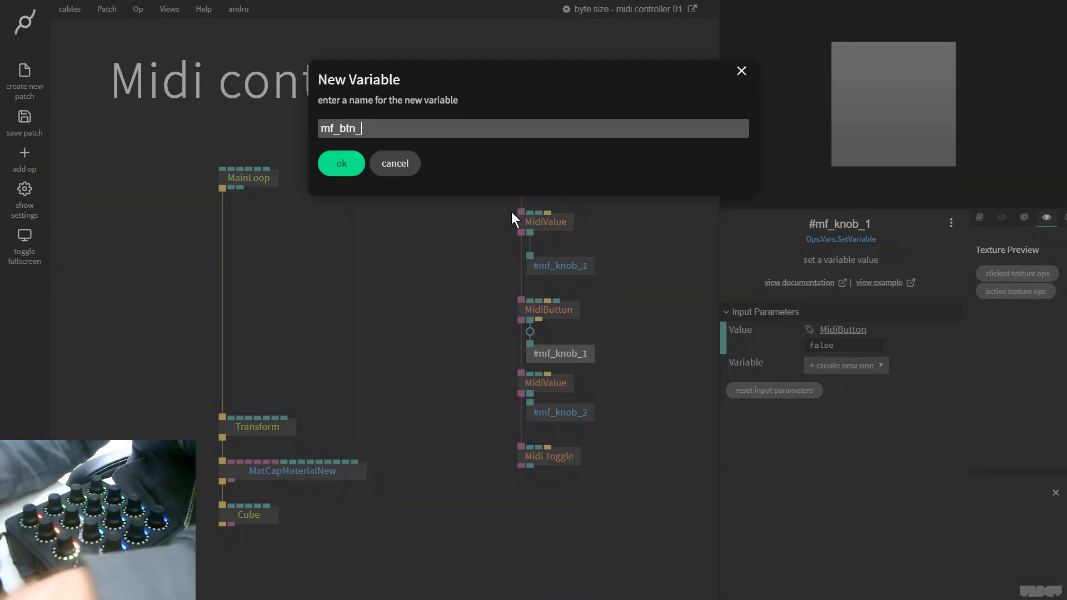
{"action": "left_click", "coordinate": [341, 163]}
{"action": "type", "text": "mf"}
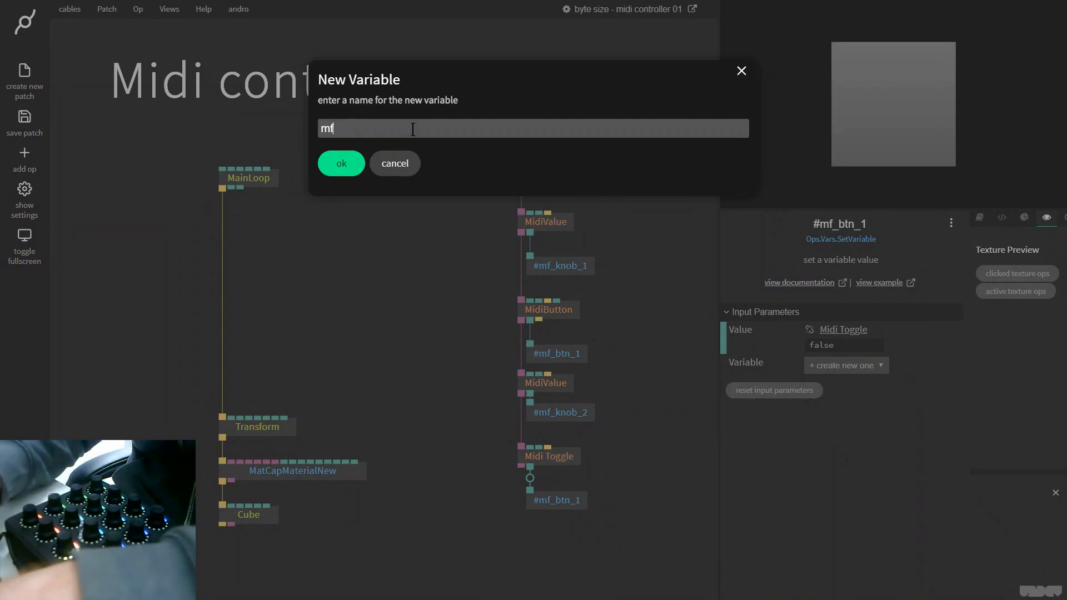
- Start naming the Midi Toggle setter's new variable mf_tgl_2
{"action": "type", "text": "_"}
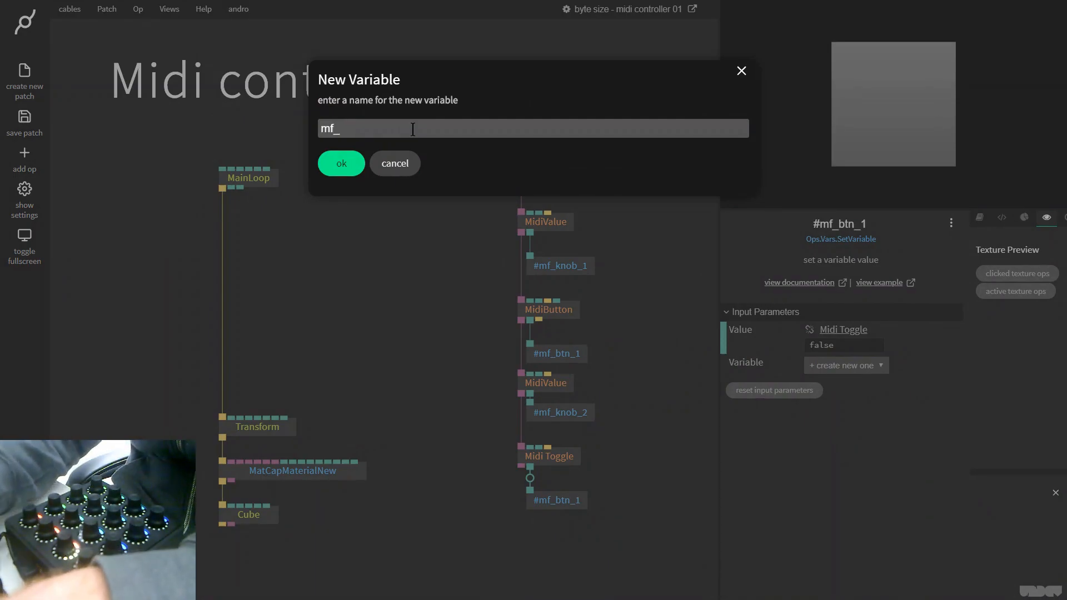
{"action": "type", "text": "tgl_2"}
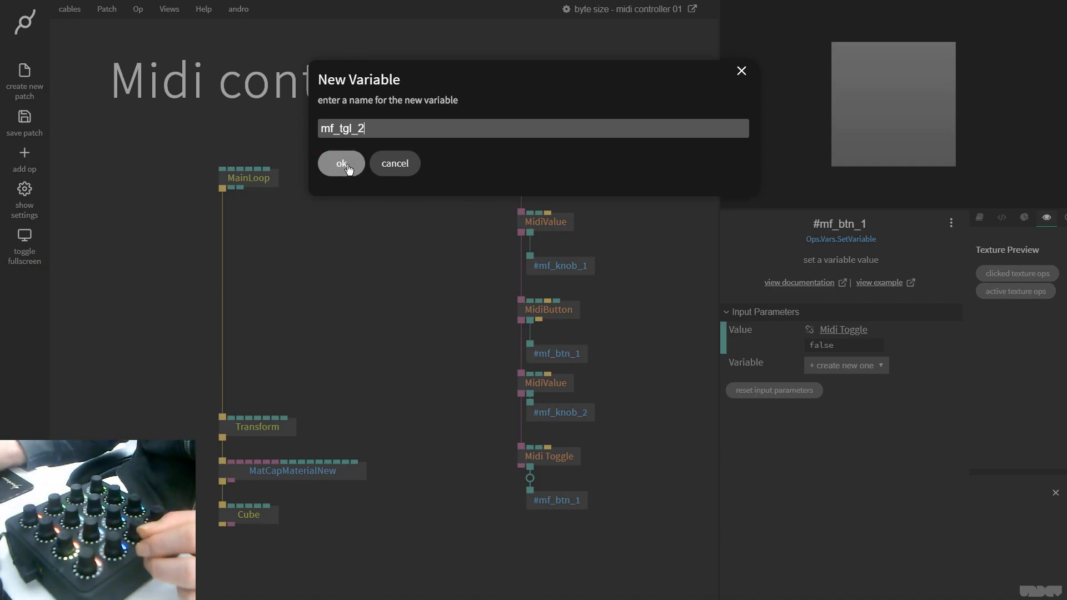
- Confirm the mf_tgl_2 variable and move the MIDI op chain further right
{"action": "left_click", "coordinate": [341, 164]}
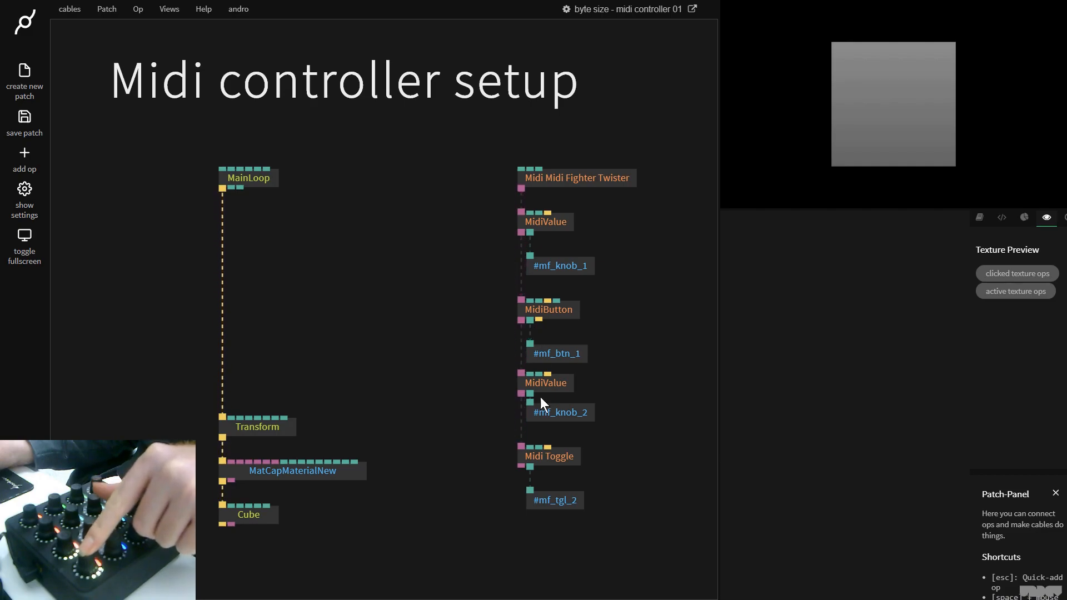
{"action": "left_click", "coordinate": [559, 413]}
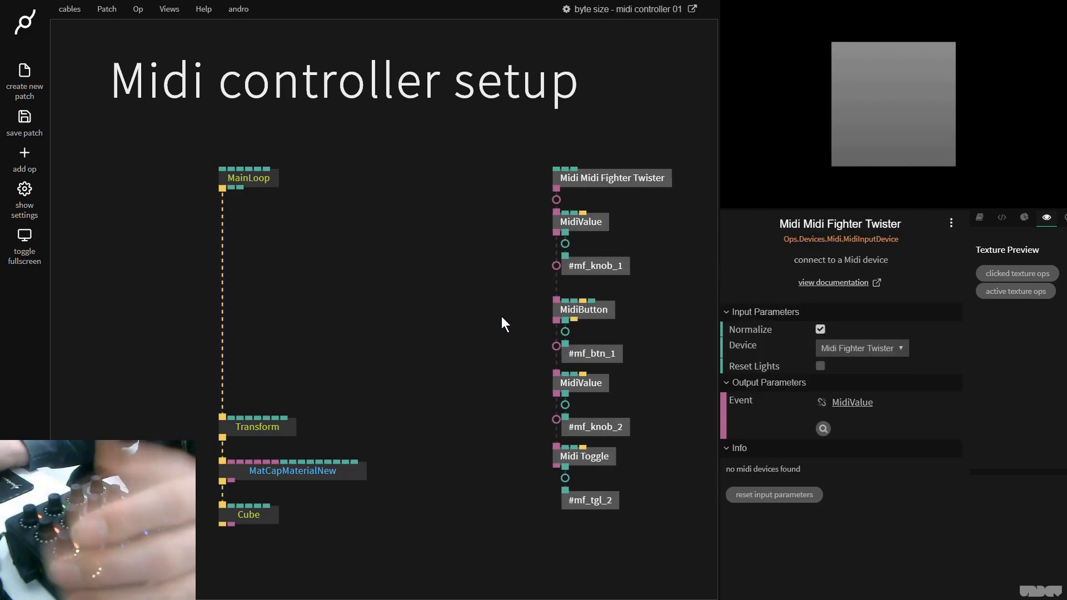
{"action": "mouse_move", "coordinate": [439, 225]}
{"action": "type", "text": "set"}
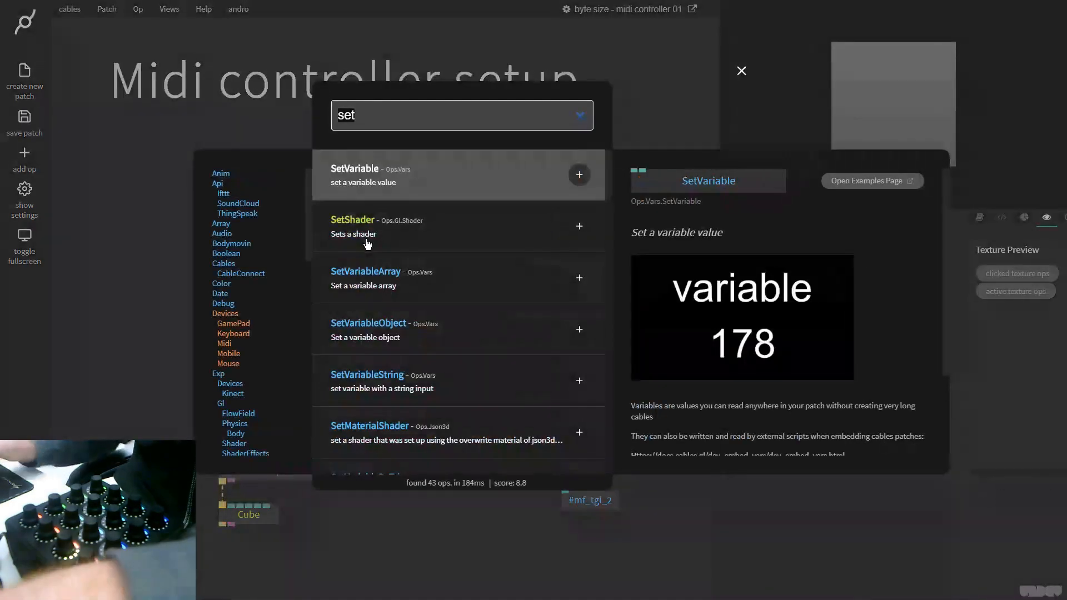
- Add a Variable reader op beside the render chain set to mf_knob_1
{"action": "left_click", "coordinate": [742, 71]}
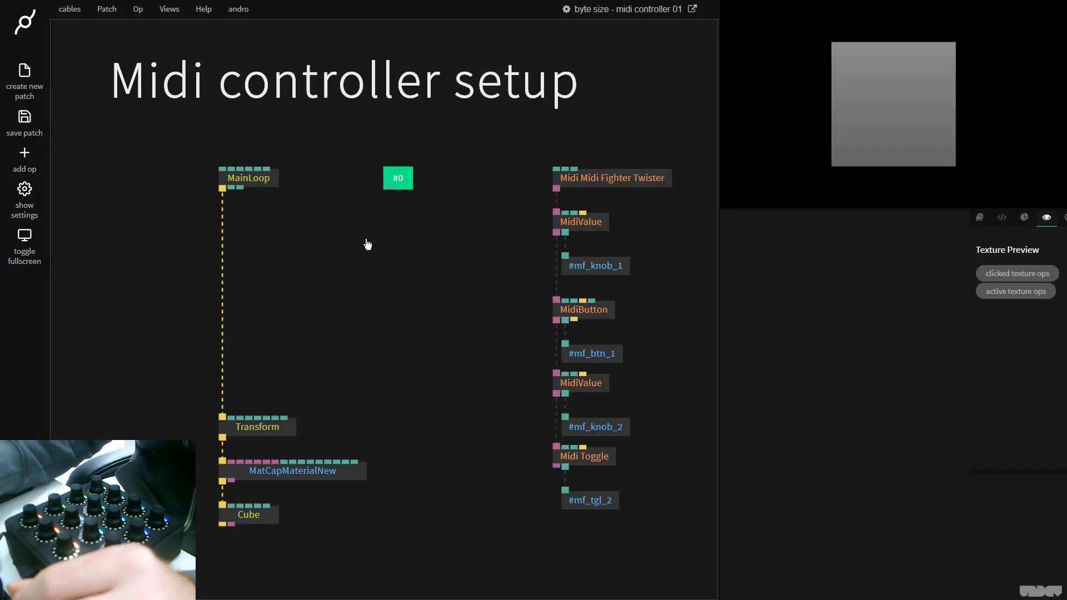
{"action": "left_click", "coordinate": [398, 178]}
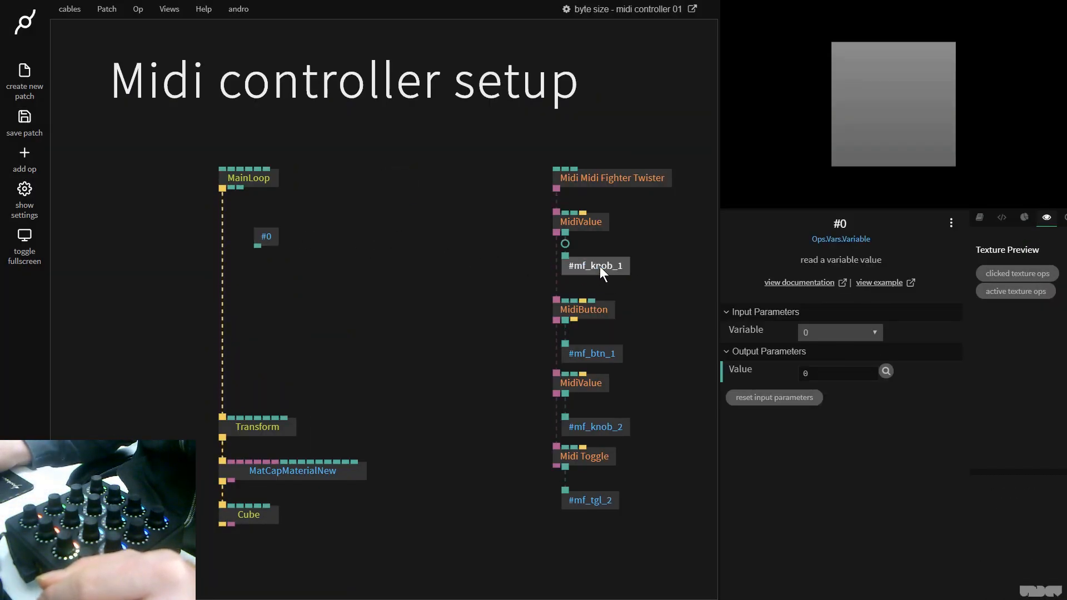
{"action": "left_click", "coordinate": [595, 265]}
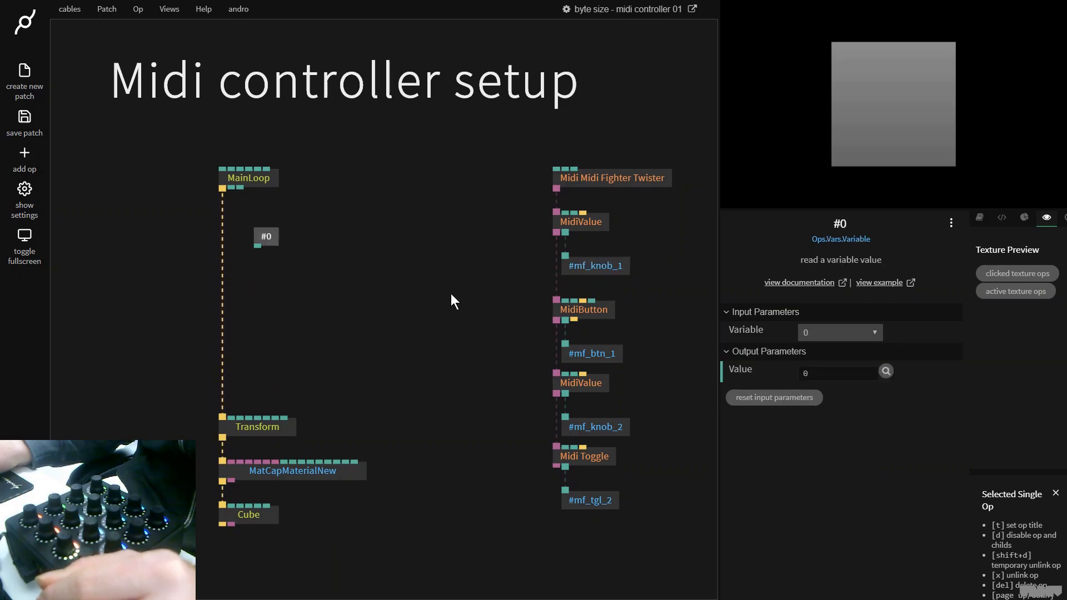
{"action": "left_click", "coordinate": [840, 332]}
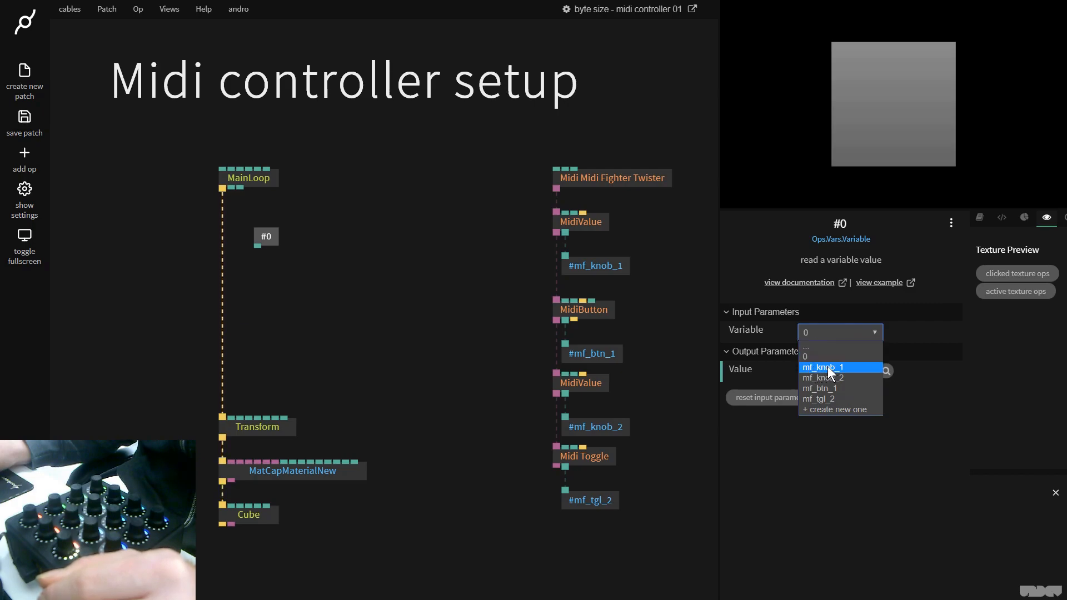
{"action": "left_click", "coordinate": [824, 368]}
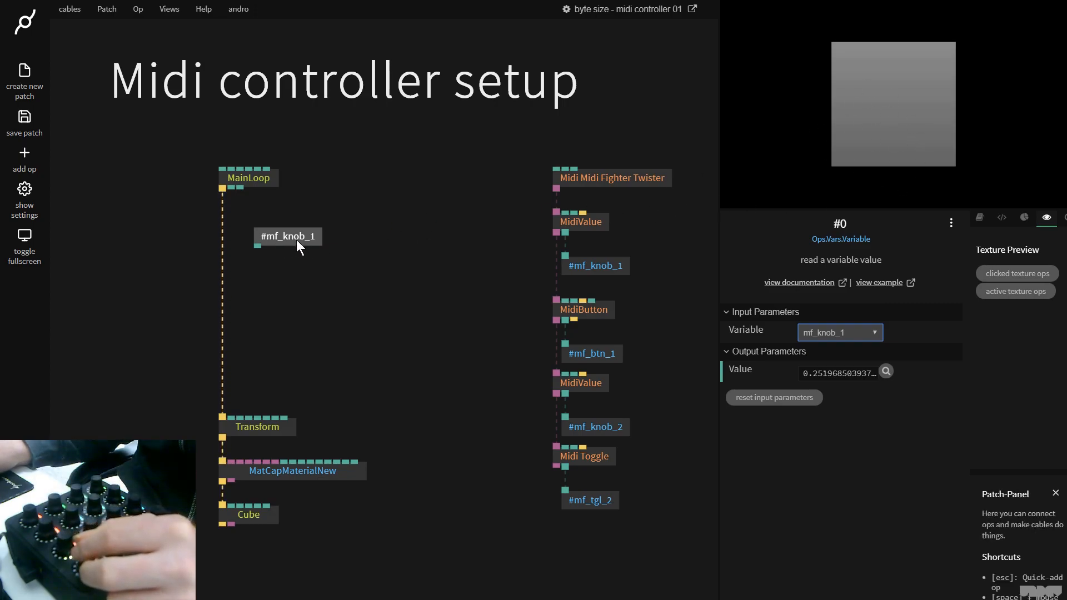
- Wire the mf_knob_1 reader's output into the Transform op
{"action": "left_click", "coordinate": [278, 236]}
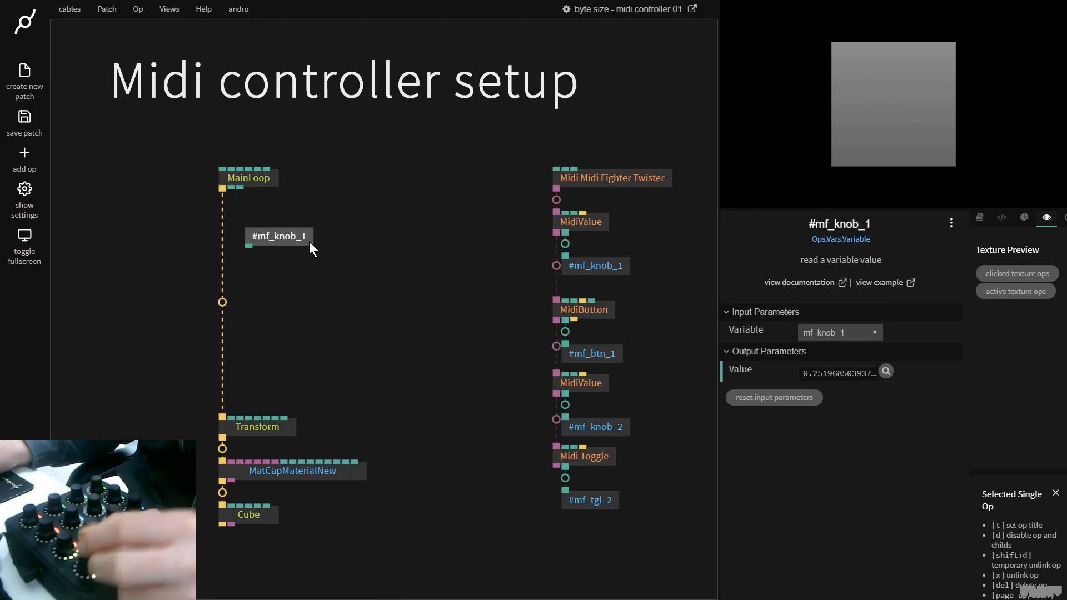
{"action": "mouse_move", "coordinate": [606, 429]}
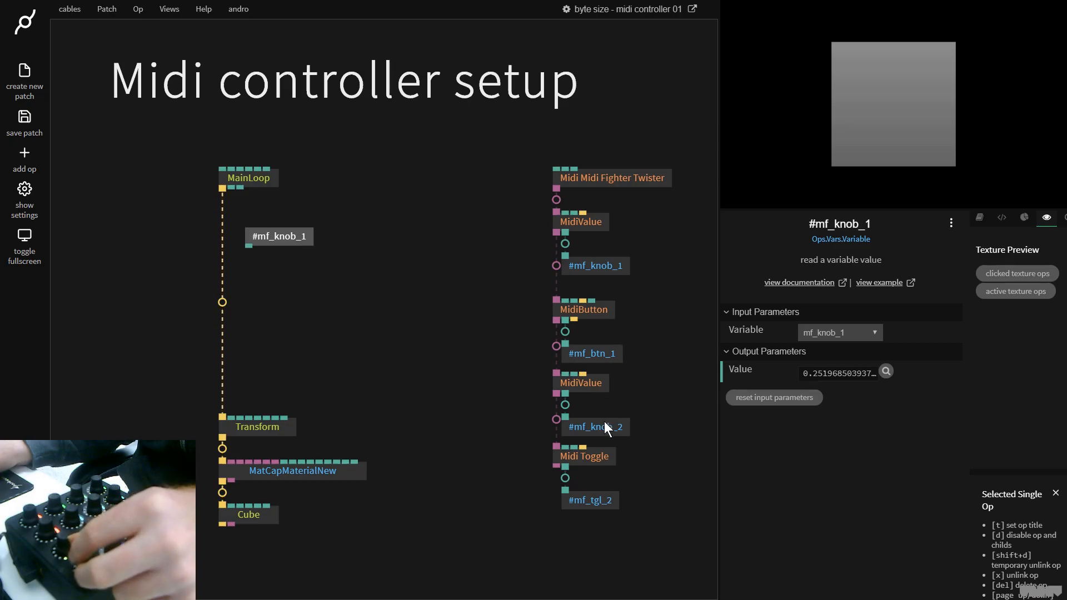
{"action": "left_click_drag", "start_coordinate": [250, 244], "coordinate": [260, 410]}
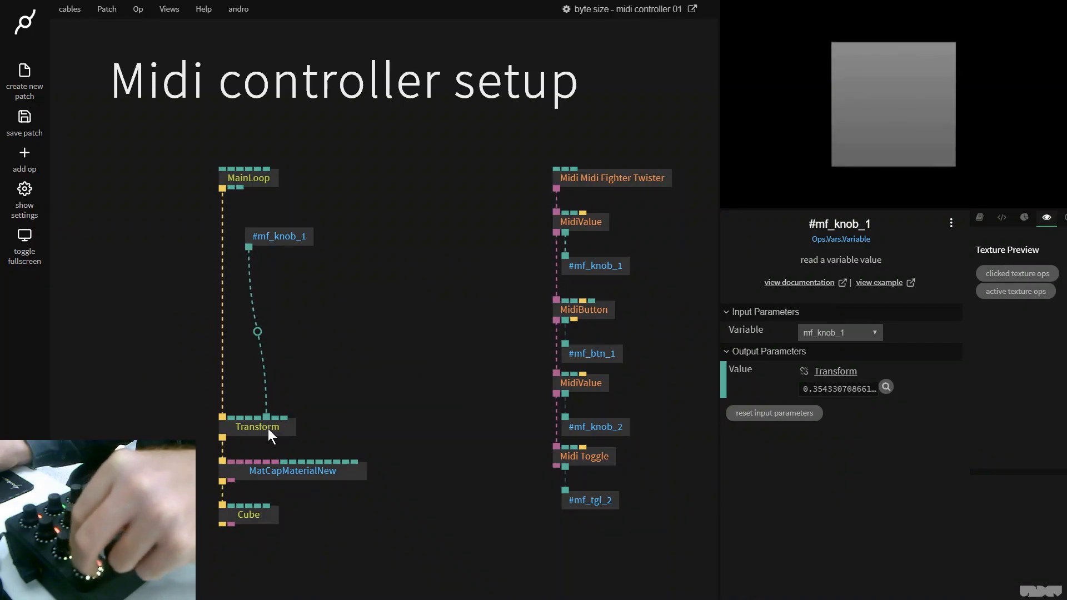
{"action": "mouse_move", "coordinate": [266, 418]}
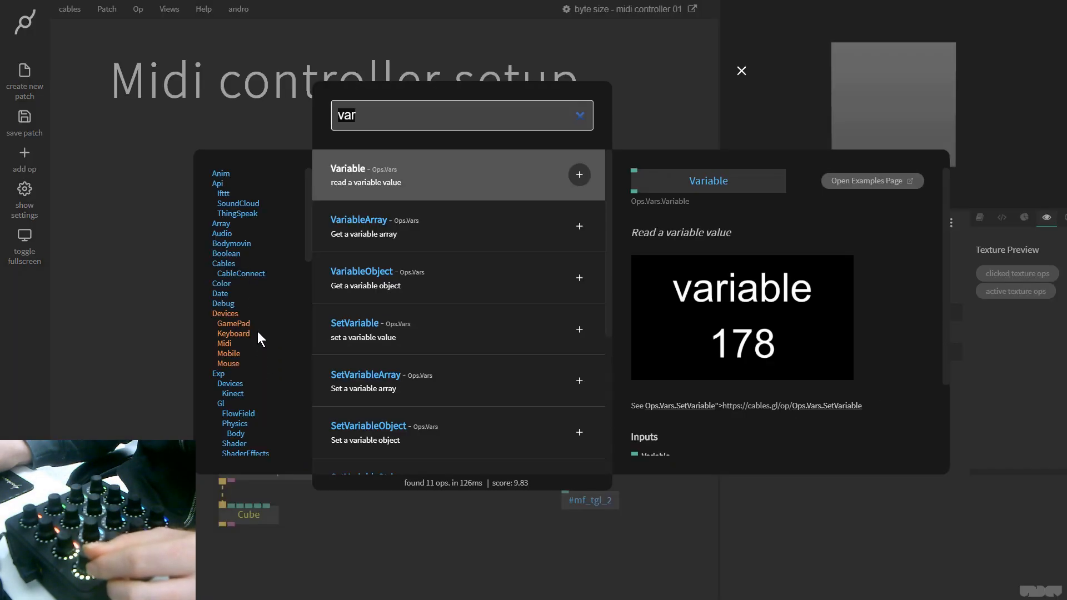
- Insert a MapRange op remapping the knob value to a 0–360 output range
{"action": "type", "text": "map"}
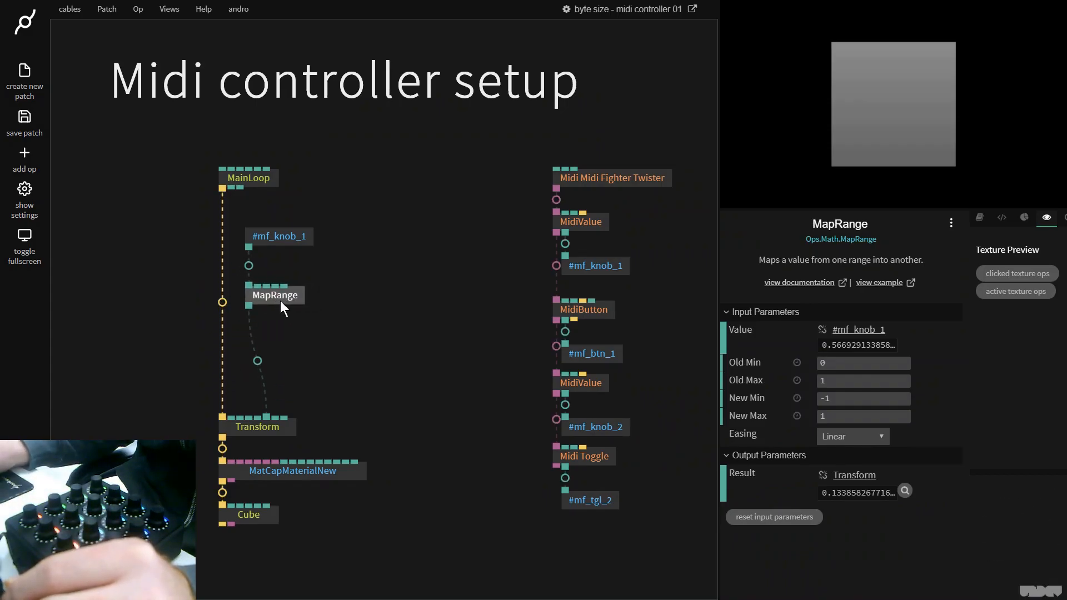
{"action": "left_click", "coordinate": [862, 398]}
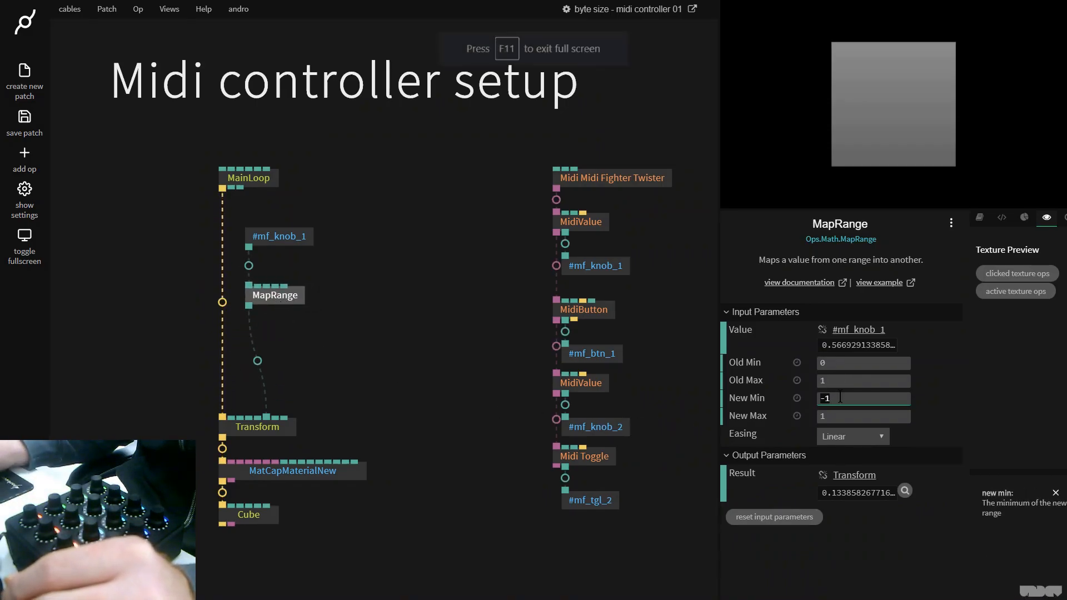
{"action": "type", "text": "36"}
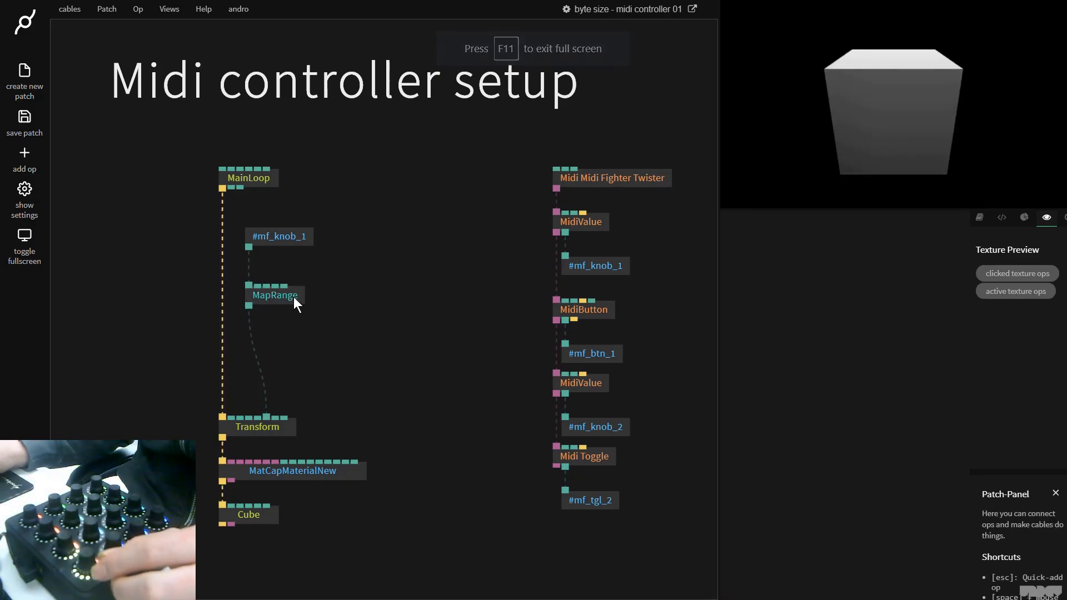
{"action": "left_click", "coordinate": [274, 296]}
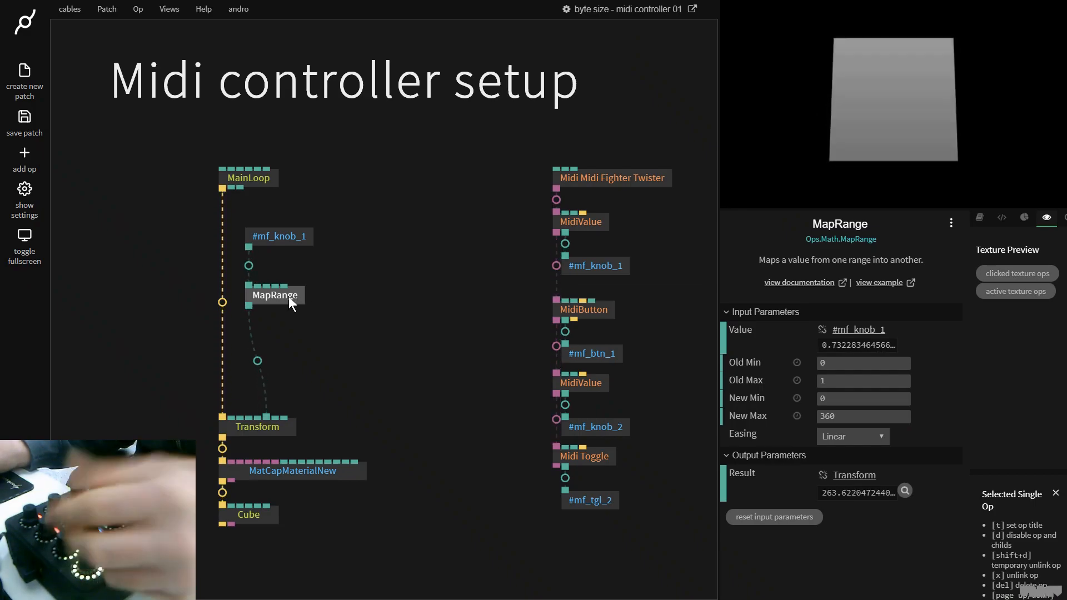
{"action": "left_click", "coordinate": [863, 415]}
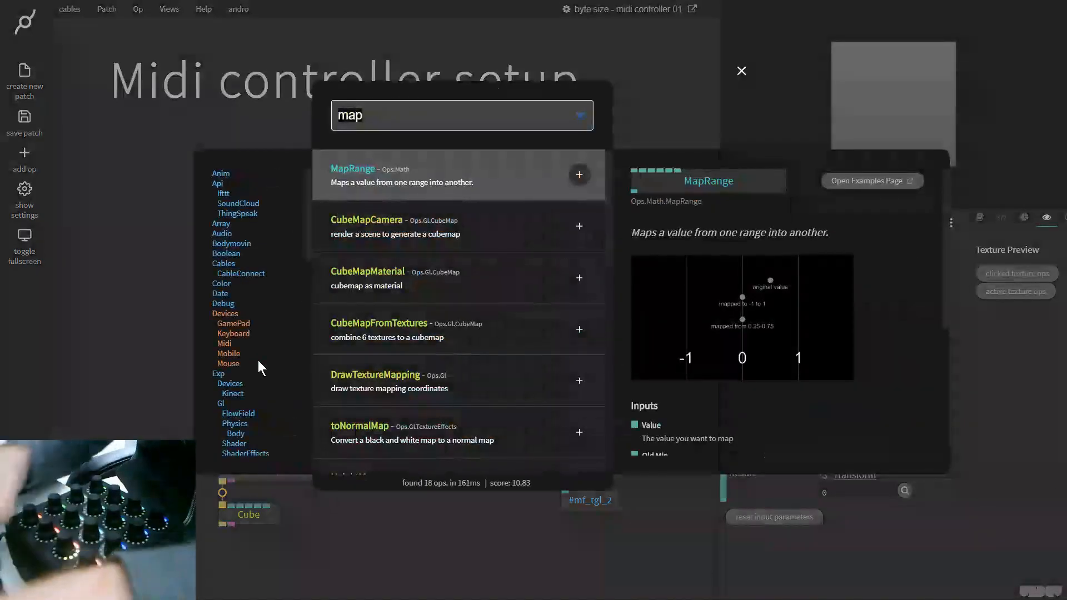
- Add AverageInterpolation after MapRange, triggered by MainLoop and feeding Transform
{"action": "type", "text": "aver"}
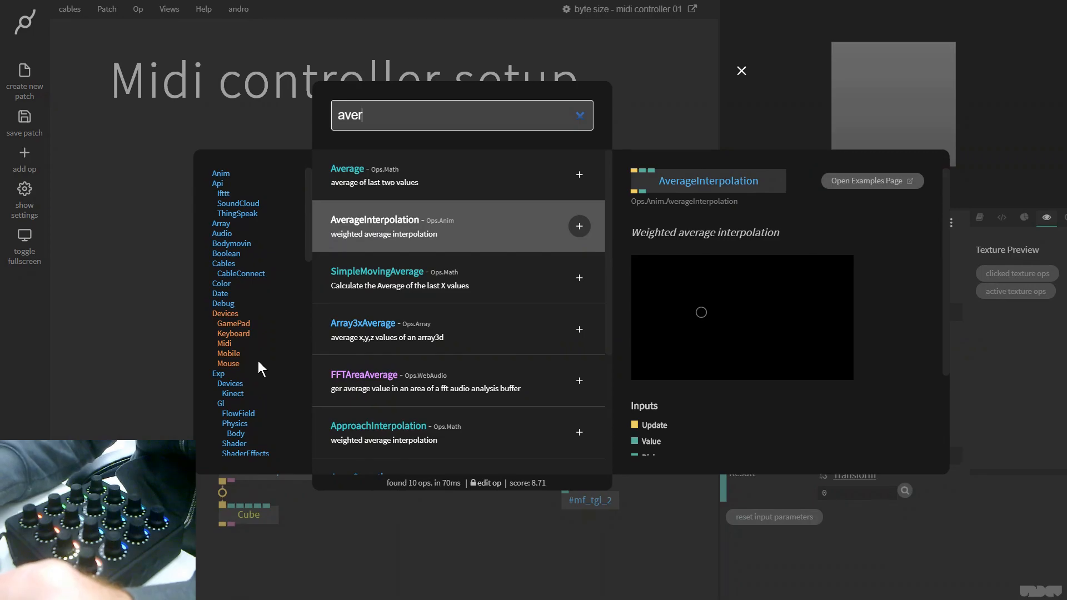
{"action": "left_click", "coordinate": [579, 226]}
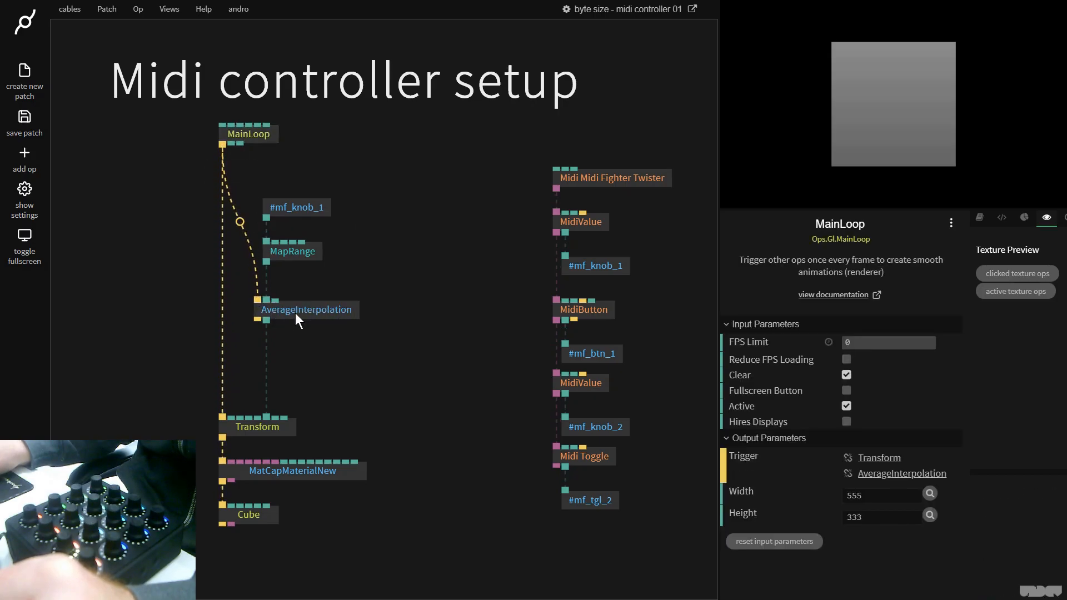
{"action": "left_click", "coordinate": [305, 310]}
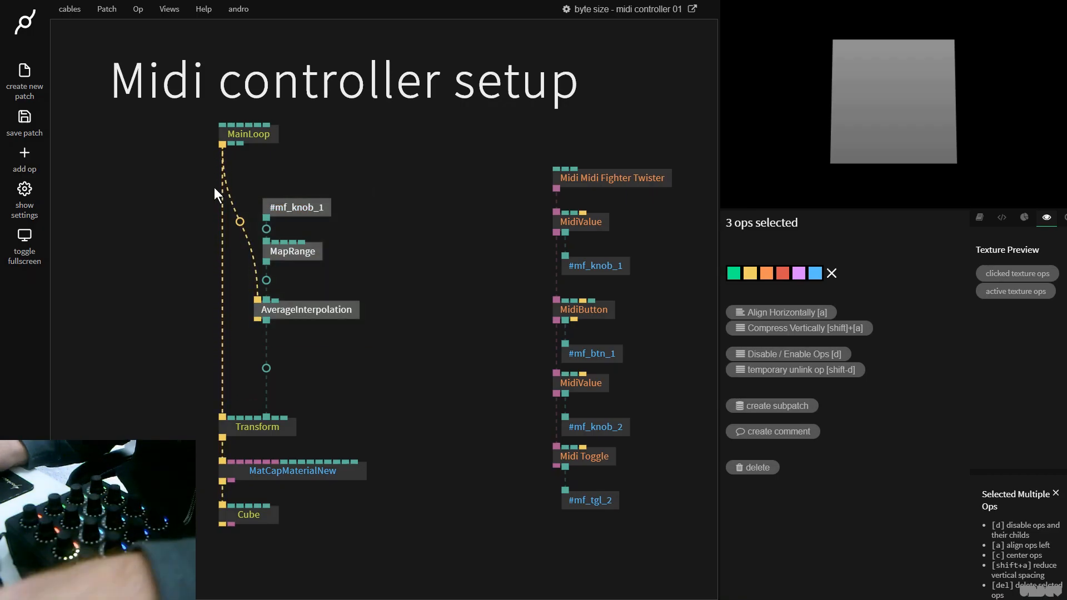
- Paste a copy of the reader–MapRange–AverageInterpolation chain and set its variable to mf_knob_2
{"action": "key", "text": "Ctrl+V"}
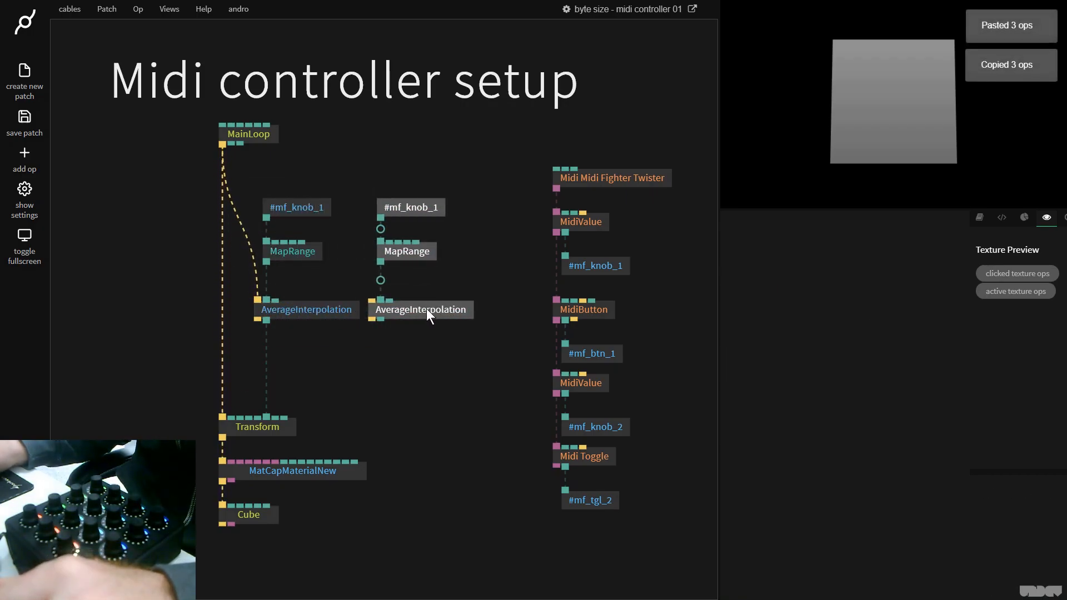
{"action": "left_click", "coordinate": [419, 207]}
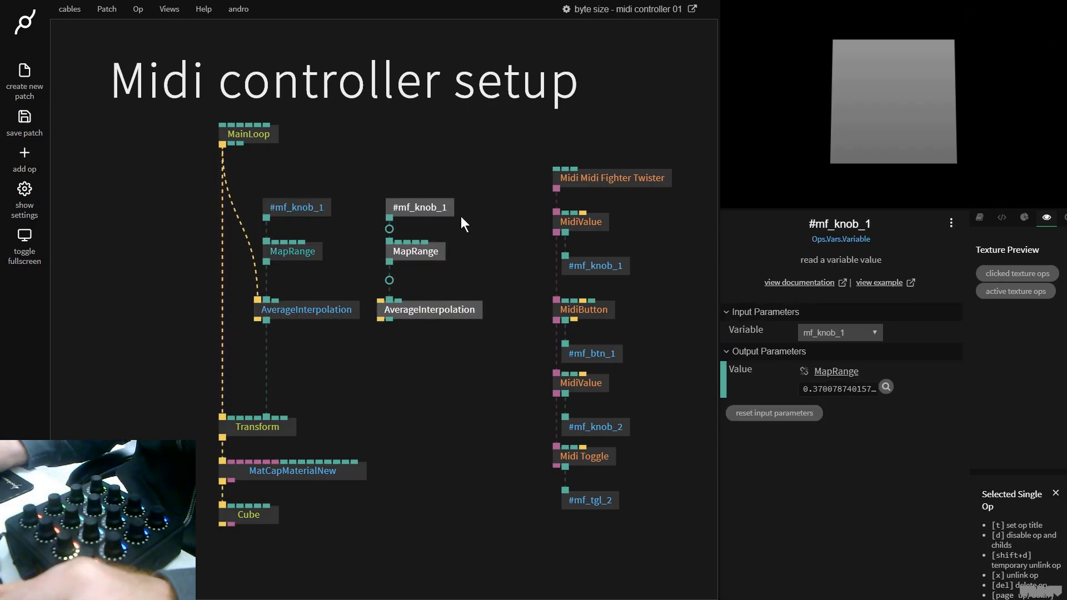
{"action": "left_click", "coordinate": [839, 332]}
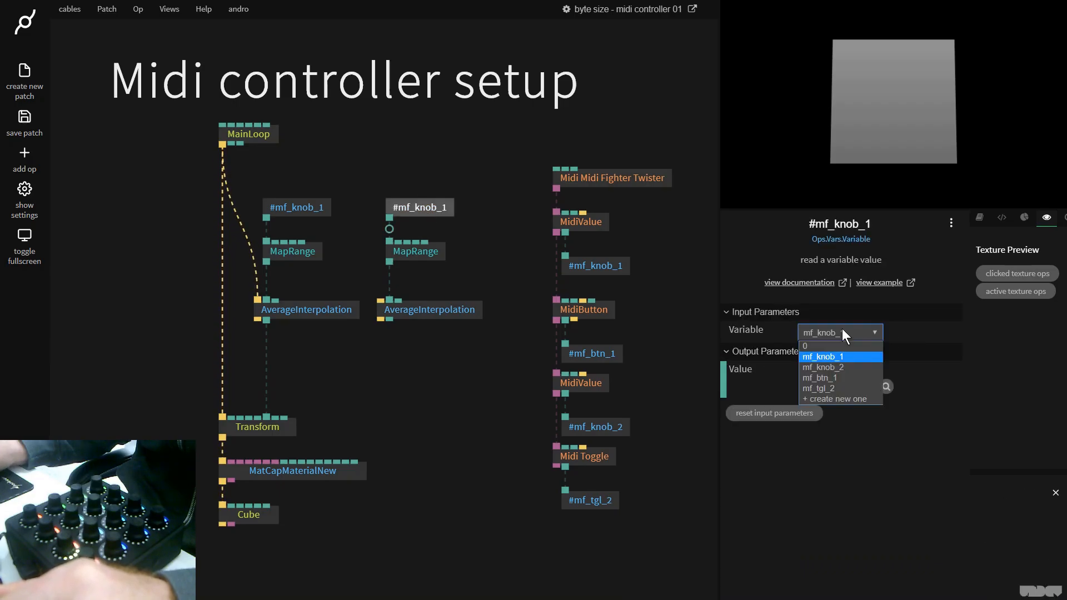
{"action": "left_click", "coordinate": [823, 366]}
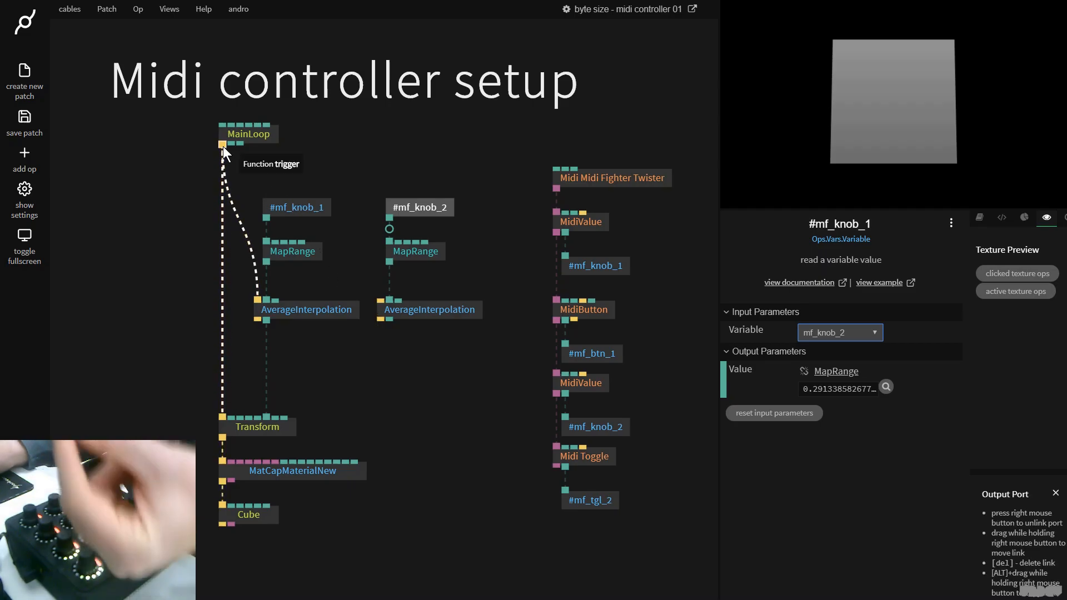
- Wire MainLoop's trigger into the copied AverageInterpolation feeding the Transform
{"action": "left_click_drag", "start_coordinate": [222, 143], "coordinate": [380, 301]}
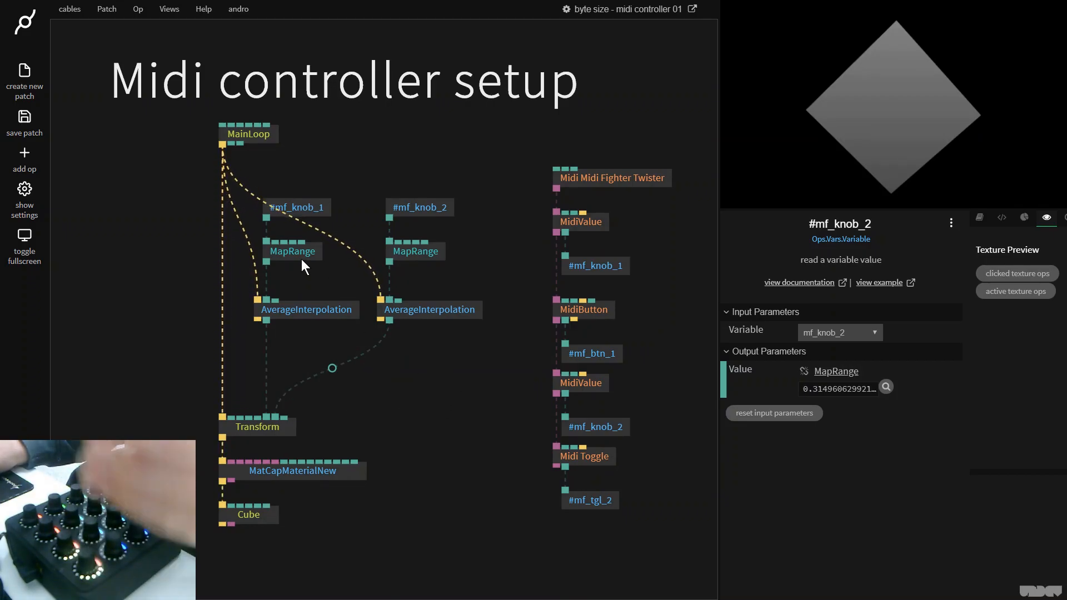
{"action": "left_click", "coordinate": [306, 310]}
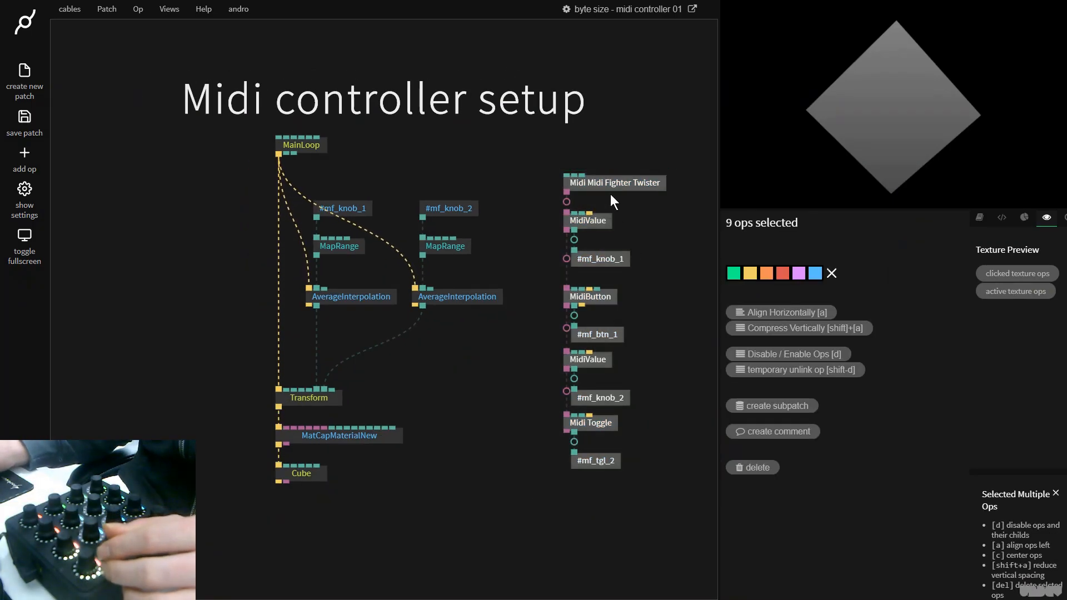
- Add a third variable reader beside the knob chains set to mf_btn_1
{"action": "left_click", "coordinate": [613, 182]}
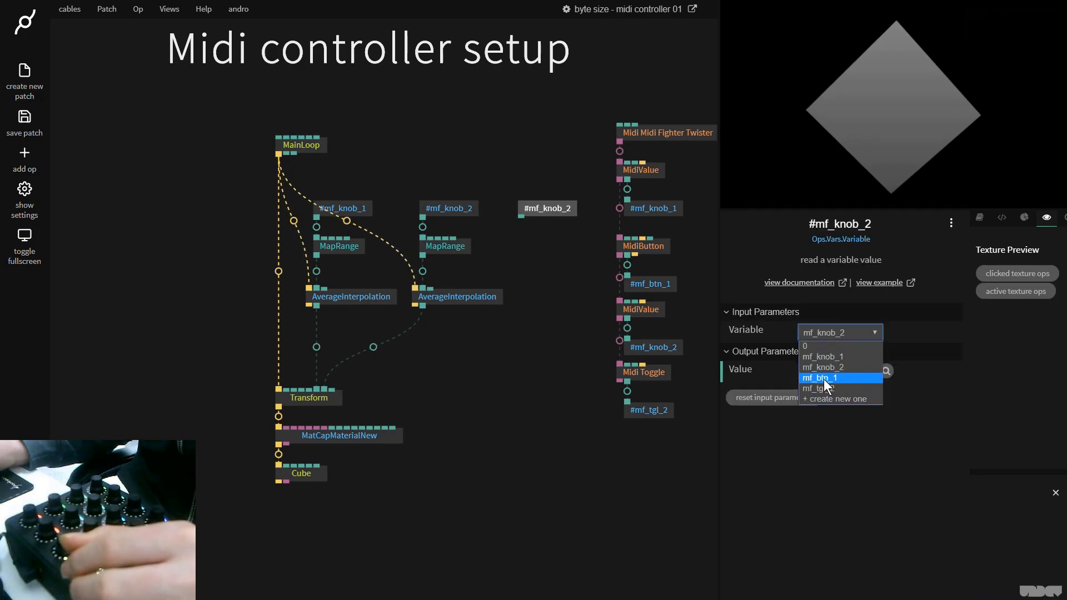
{"action": "left_click", "coordinate": [823, 378]}
{"action": "type", "text": "aver"}
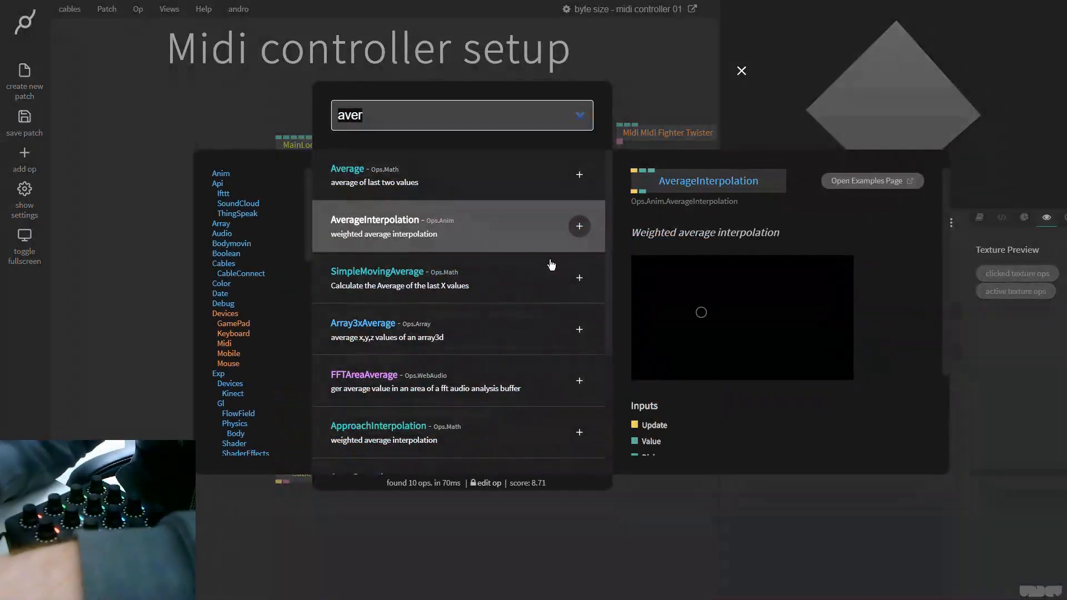
- Add BoolToNumber from mf_btn_1 into MatCapMaterialNew so the cube turns teal
{"action": "type", "text": "boo"}
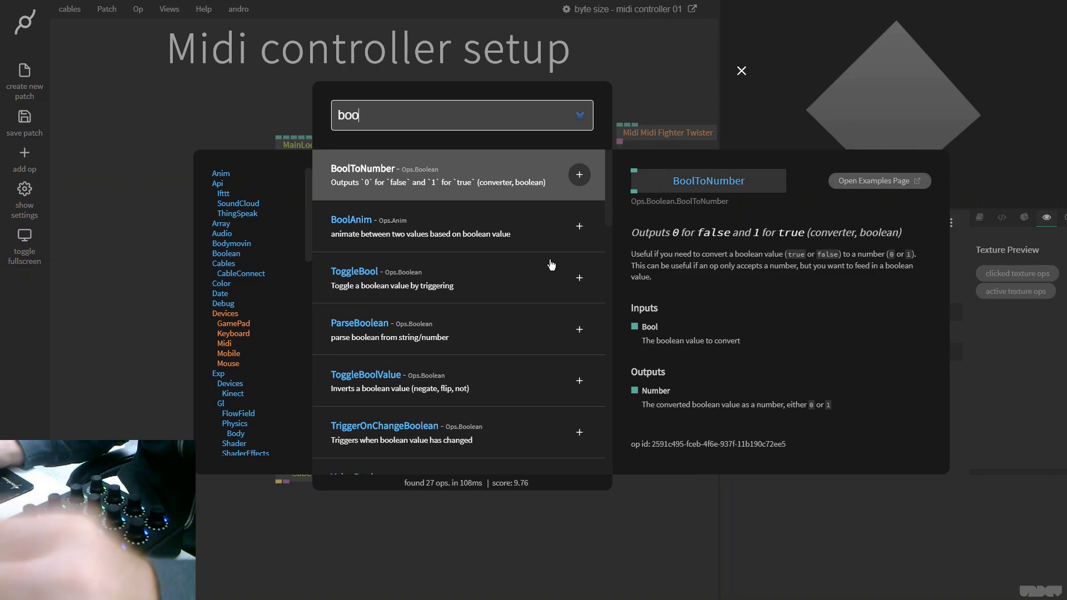
{"action": "mouse_move", "coordinate": [446, 223]}
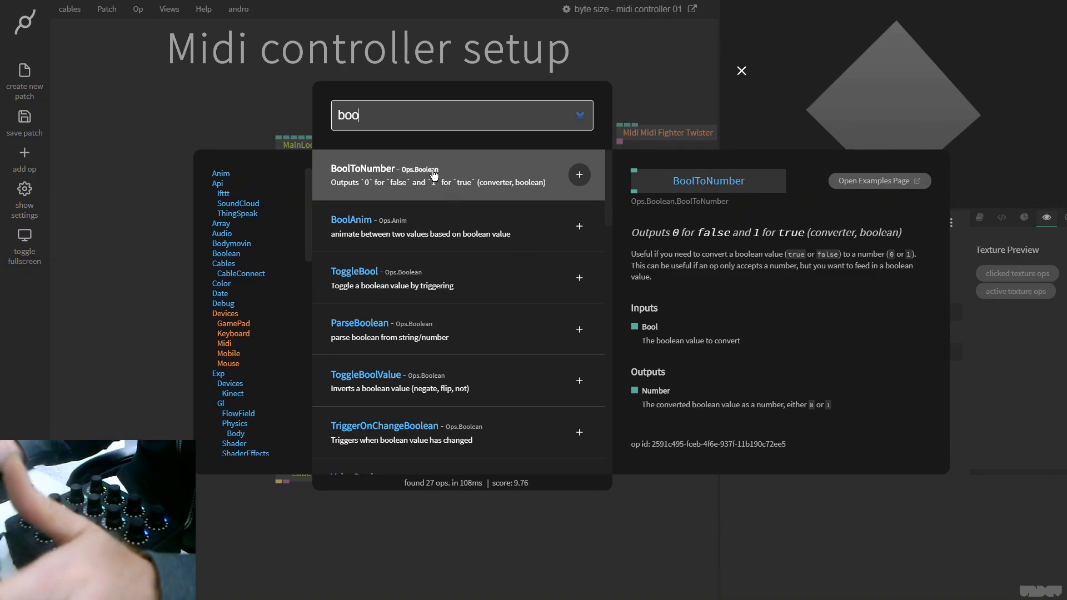
{"action": "left_click", "coordinate": [579, 174]}
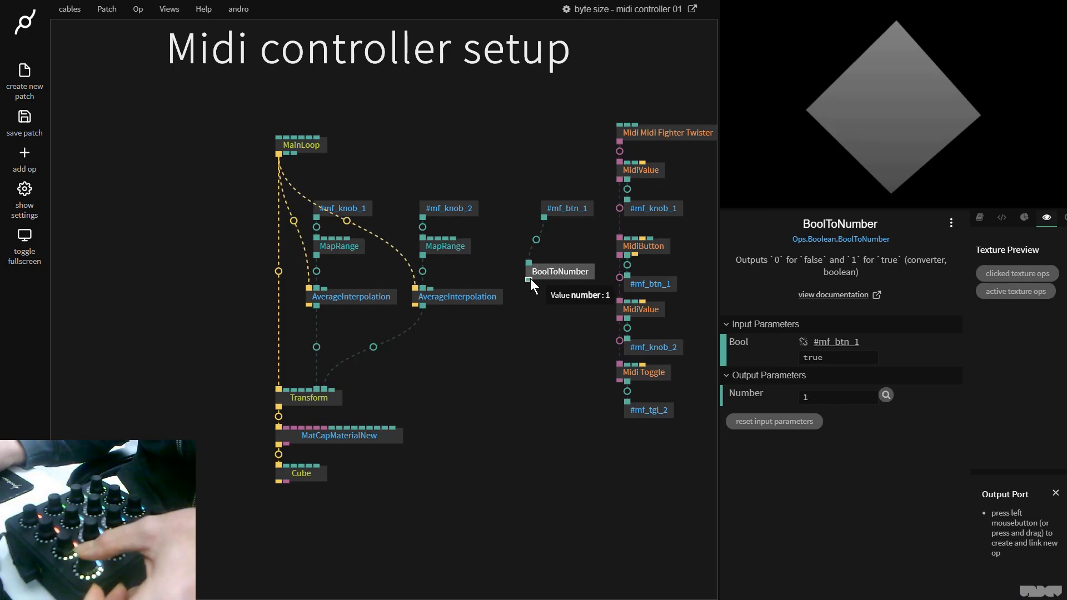
{"action": "left_click_drag", "start_coordinate": [528, 281], "coordinate": [355, 429]}
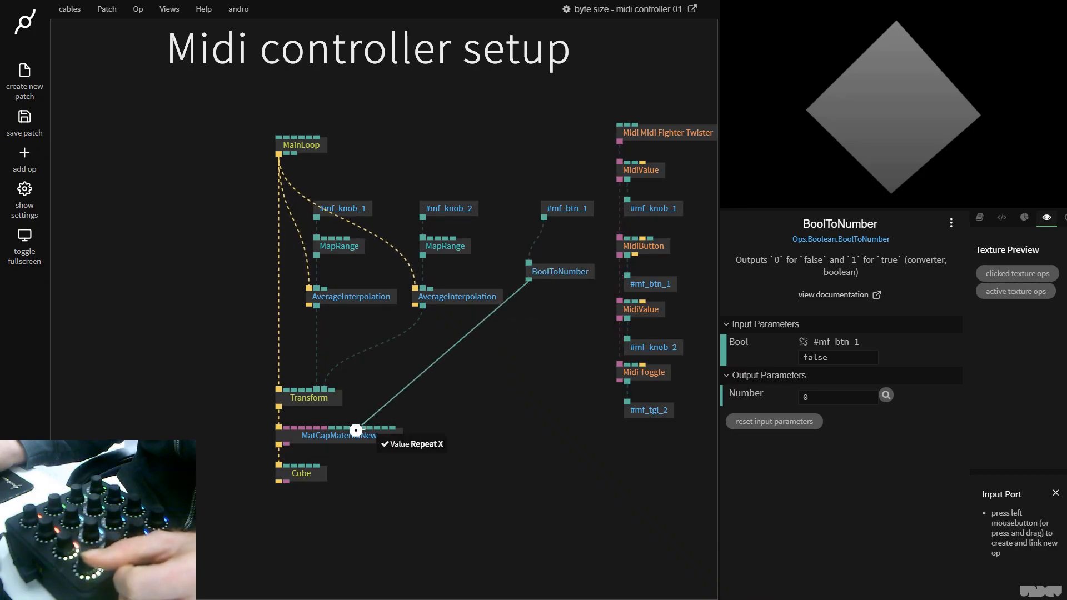
{"action": "left_click", "coordinate": [356, 429]}
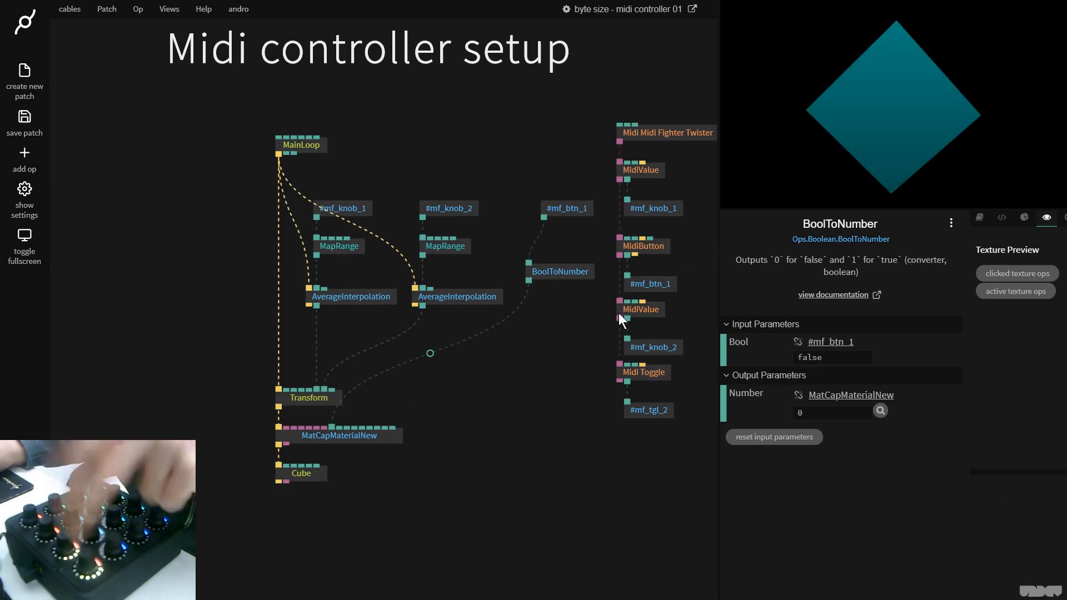
{"action": "left_click", "coordinate": [559, 272]}
{"action": "type", "text": "boo"}
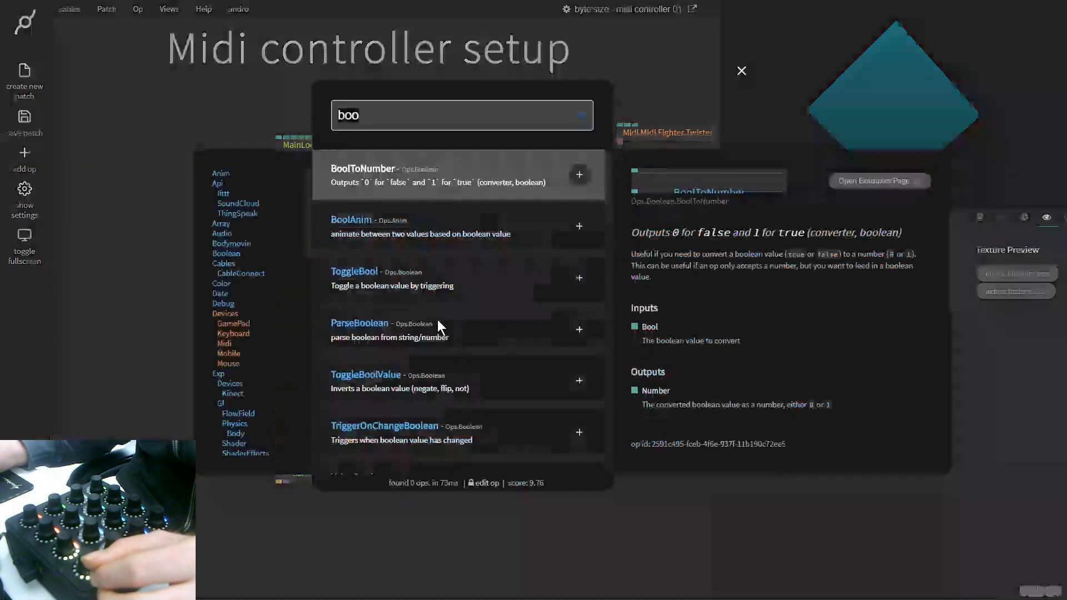
- Swap the converter for a BoolAnim triggered by MainLoop with Duration 2
{"action": "type", "text": "l"}
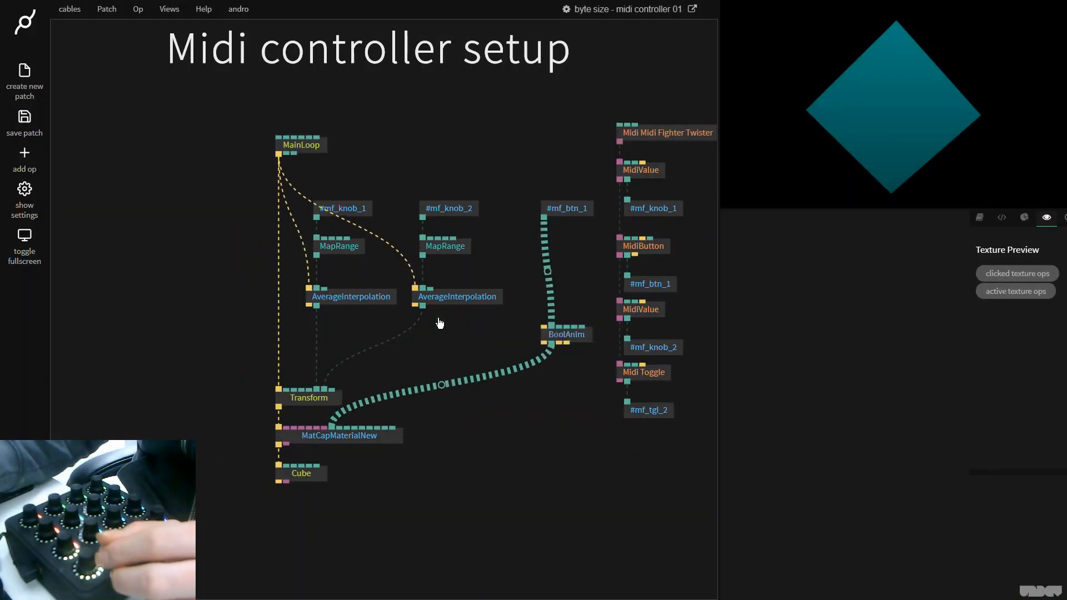
{"action": "left_click", "coordinate": [565, 334]}
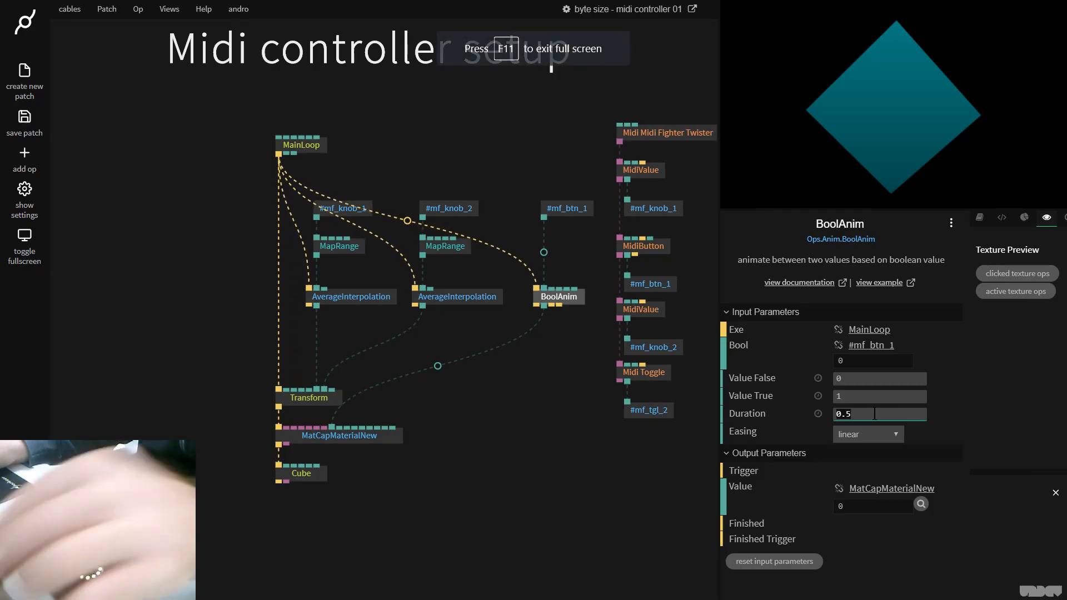
{"action": "type", "text": "2"}
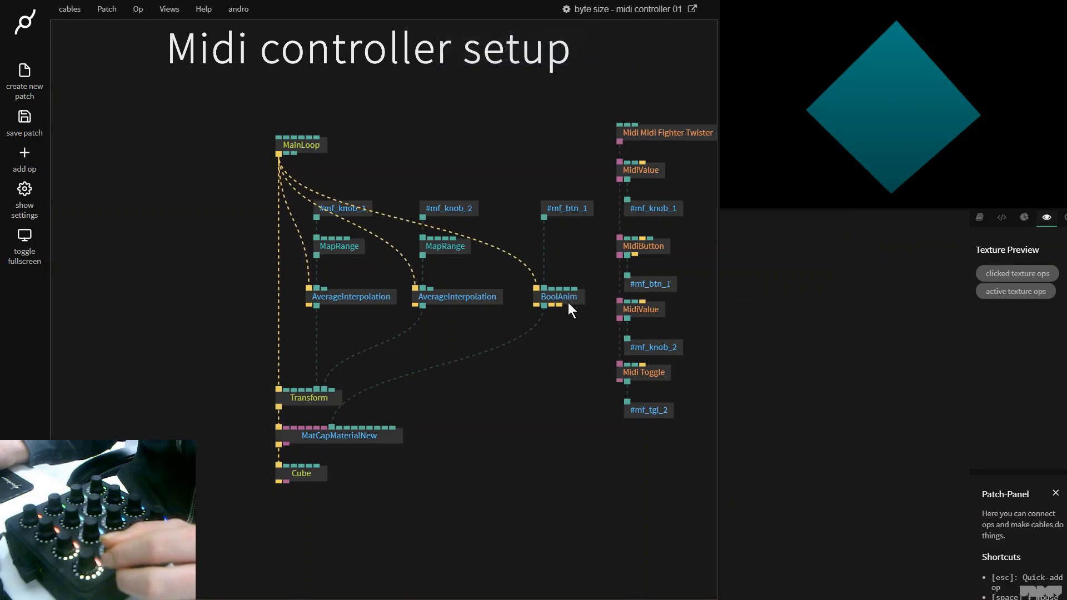
{"action": "left_click", "coordinate": [558, 297]}
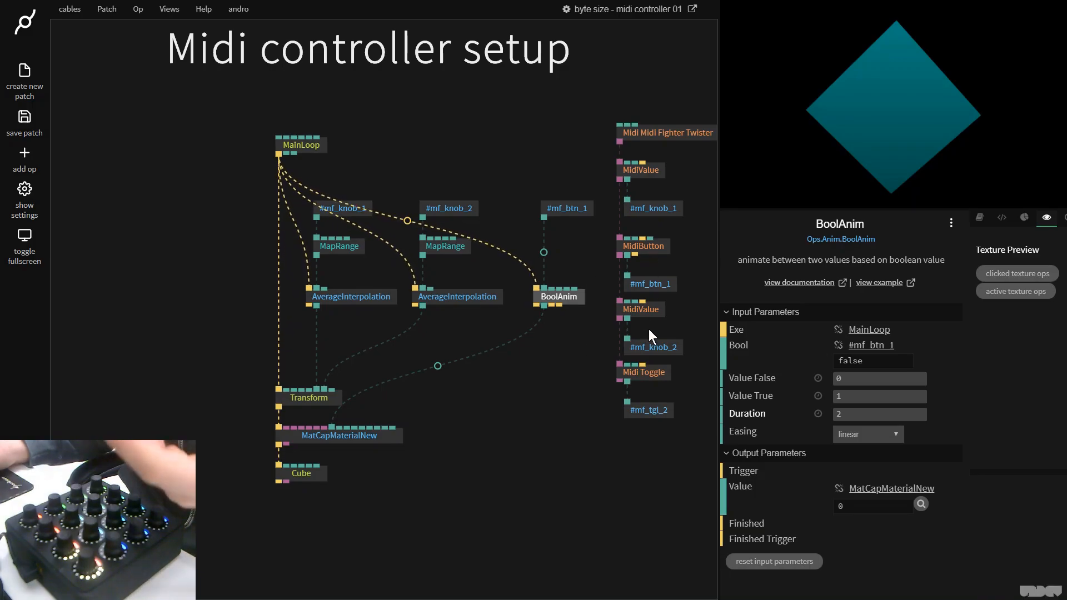
{"action": "left_click", "coordinate": [641, 245]}
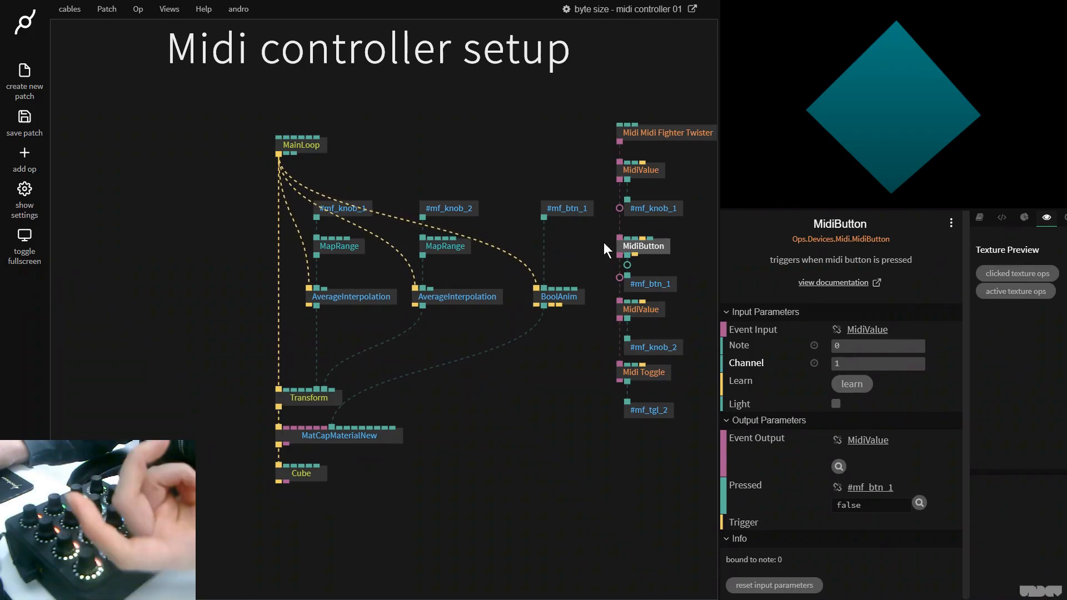
- Change the third reader's variable from mf_btn_1 to mf_tgl_2, turning the cube cyan
{"action": "left_click", "coordinate": [567, 208]}
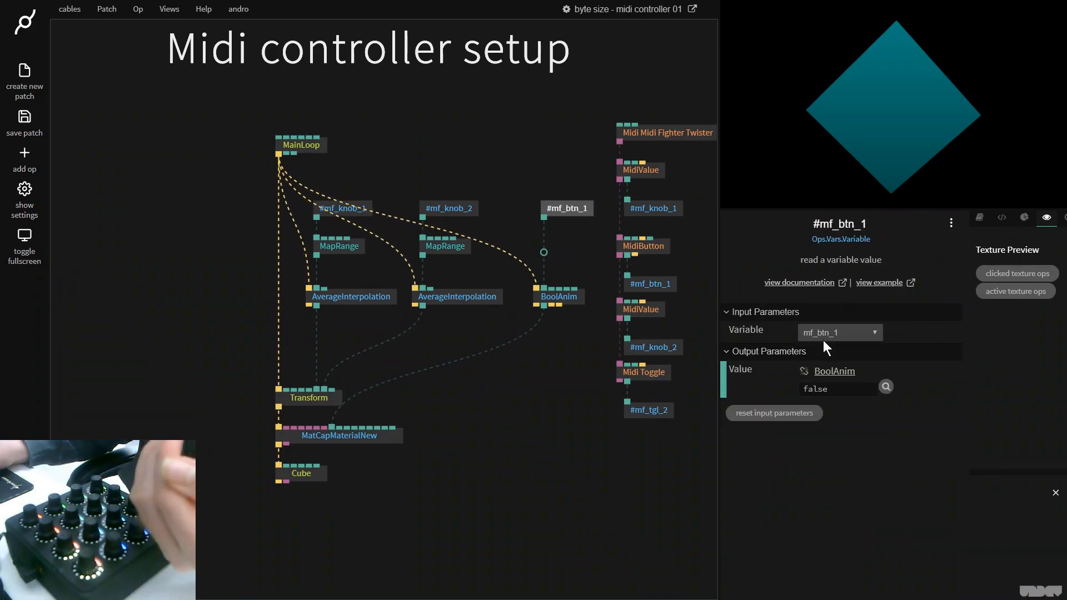
{"action": "left_click", "coordinate": [838, 332]}
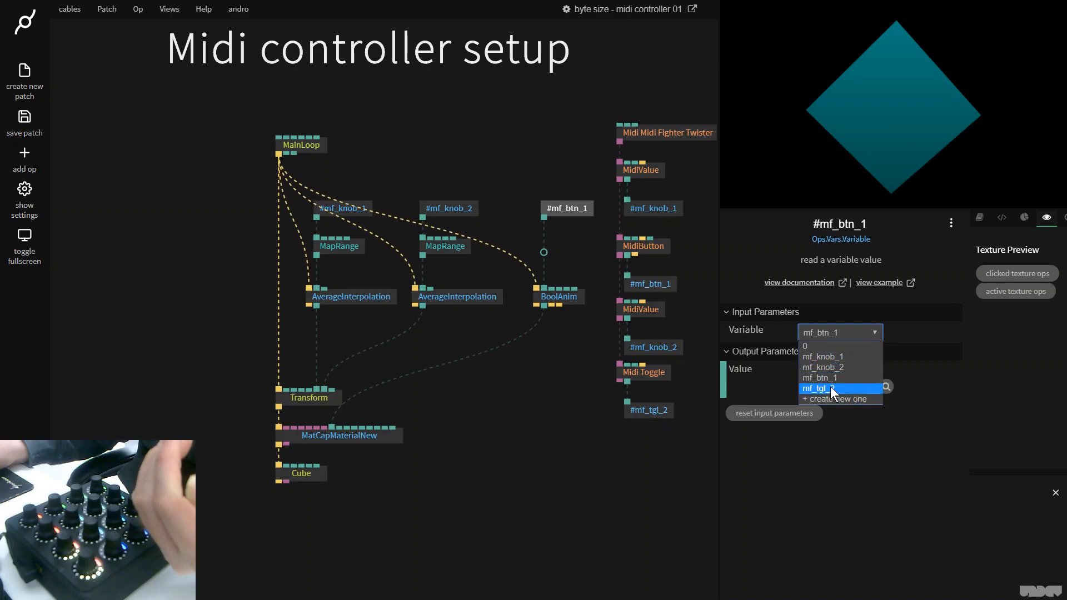
{"action": "left_click", "coordinate": [824, 388]}
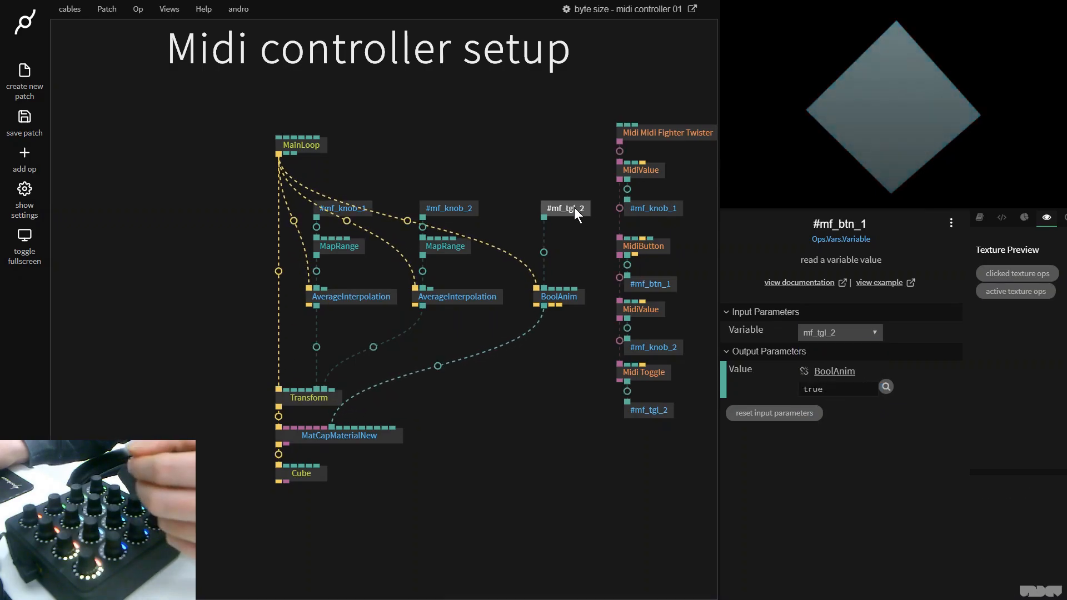
{"action": "left_click", "coordinate": [564, 208]}
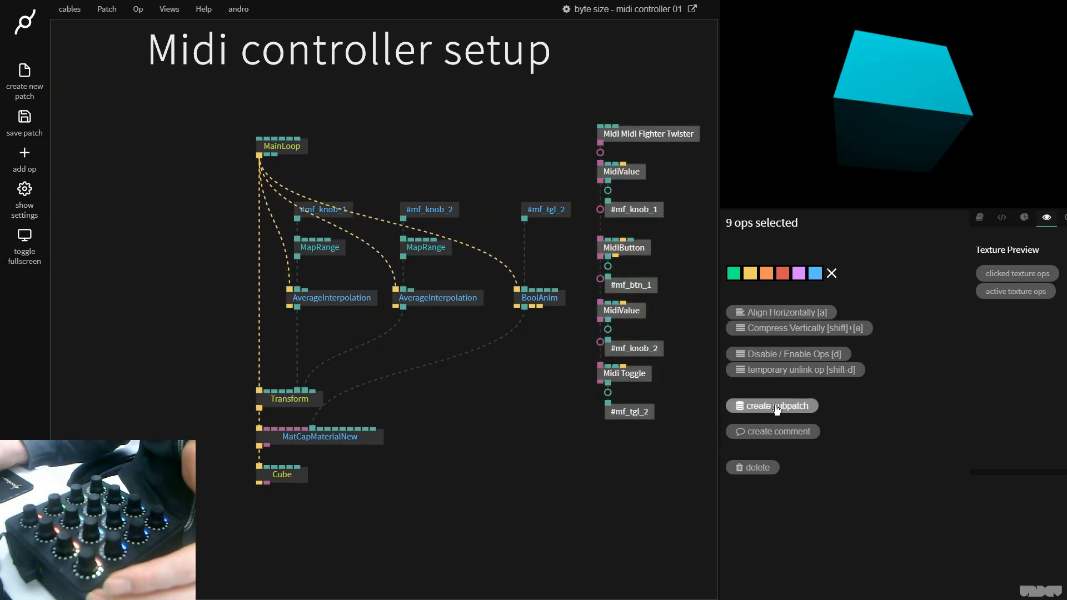
- Create a subpatch 'midi fighter main' from the selected MIDI ops and look inside it
{"action": "left_click", "coordinate": [772, 406]}
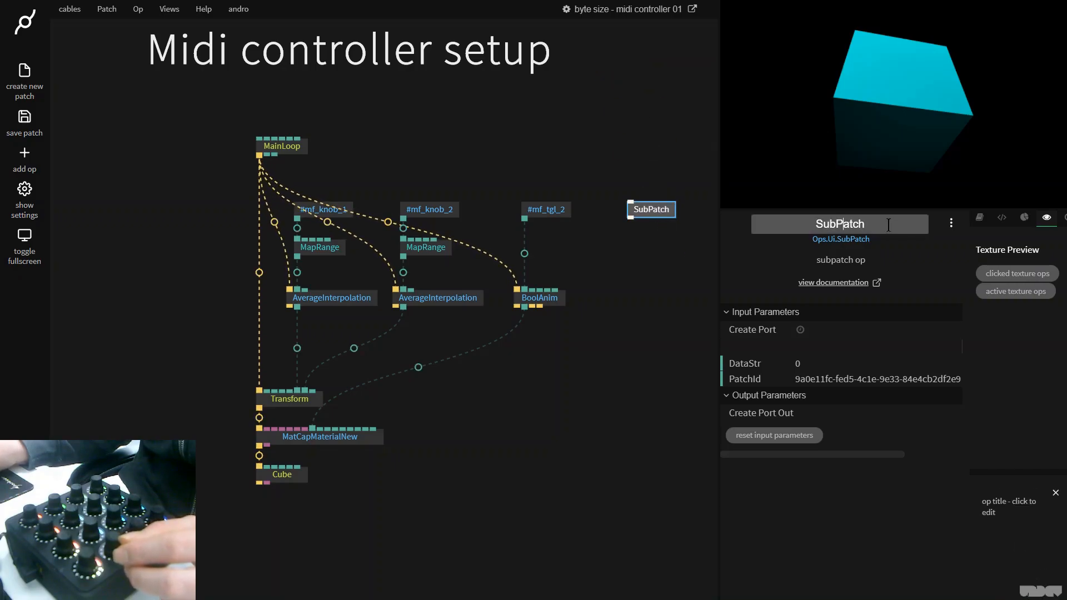
{"action": "type", "text": "midi fighter main"}
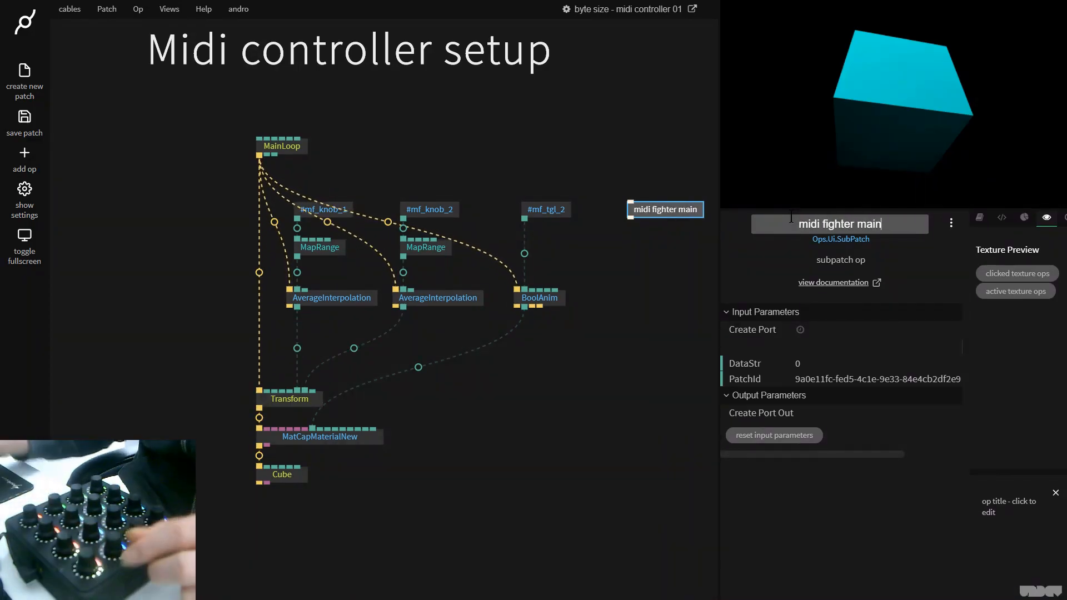
{"action": "left_click", "coordinate": [665, 210]}
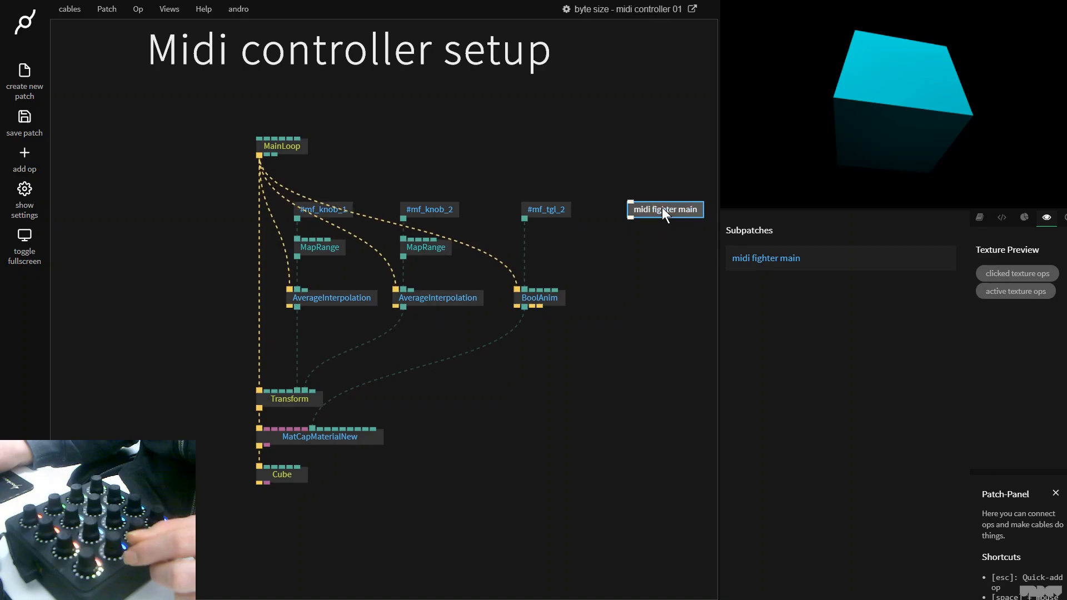
{"action": "double_click", "coordinate": [664, 209]}
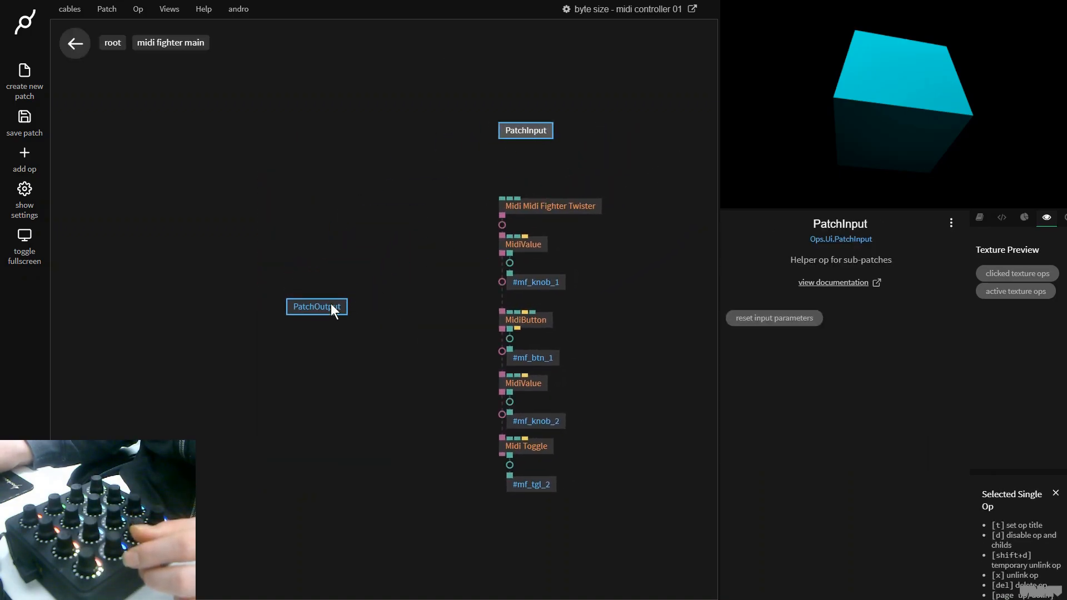
{"action": "left_click_drag", "start_coordinate": [317, 307], "coordinate": [535, 522]}
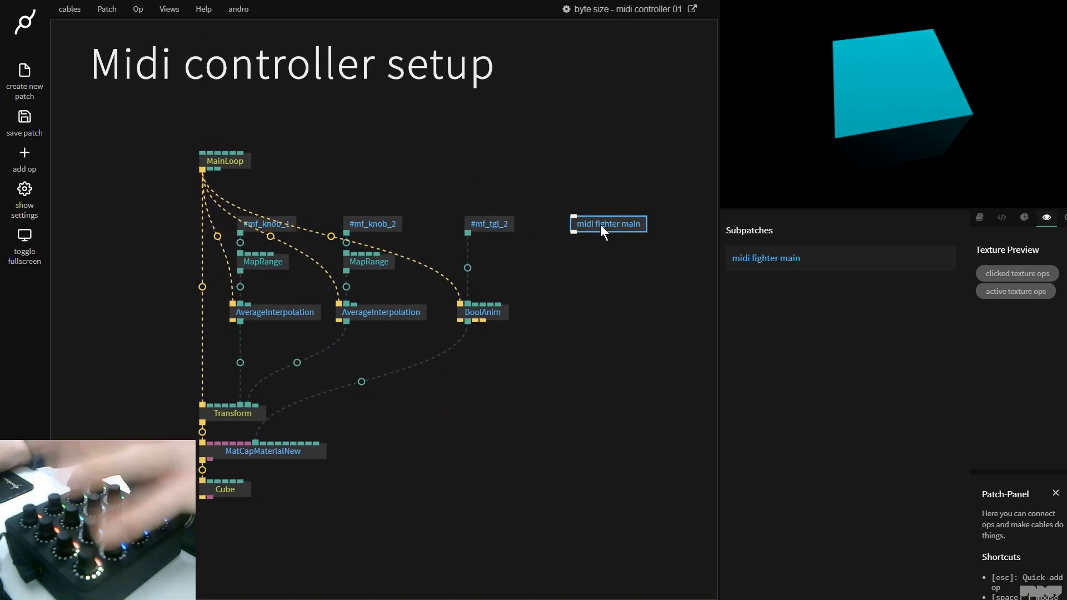
{"action": "mouse_move", "coordinate": [397, 207]}
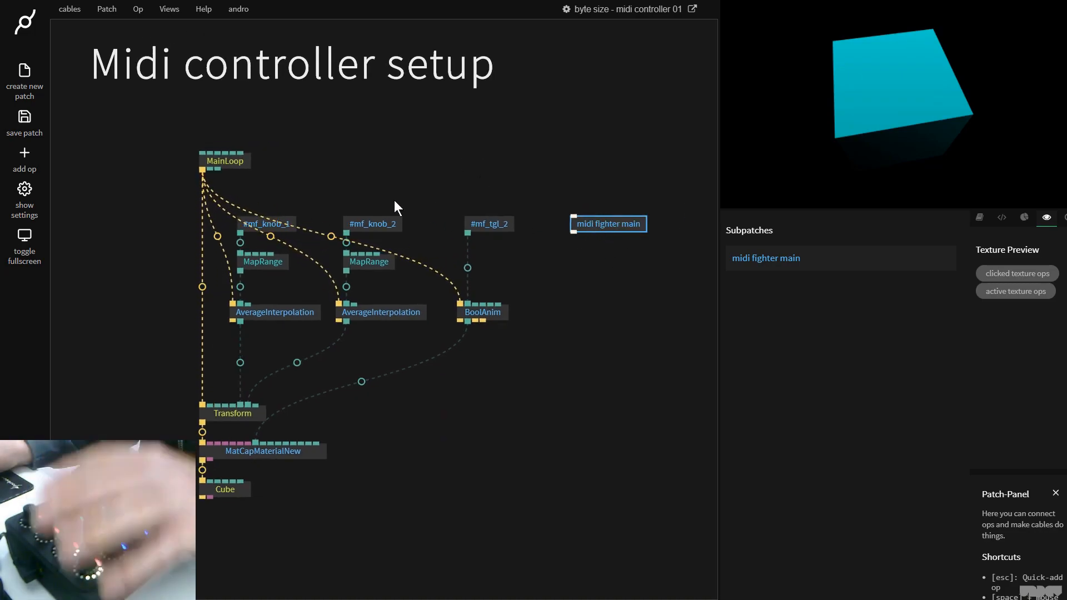
{"action": "mouse_move", "coordinate": [505, 232]}
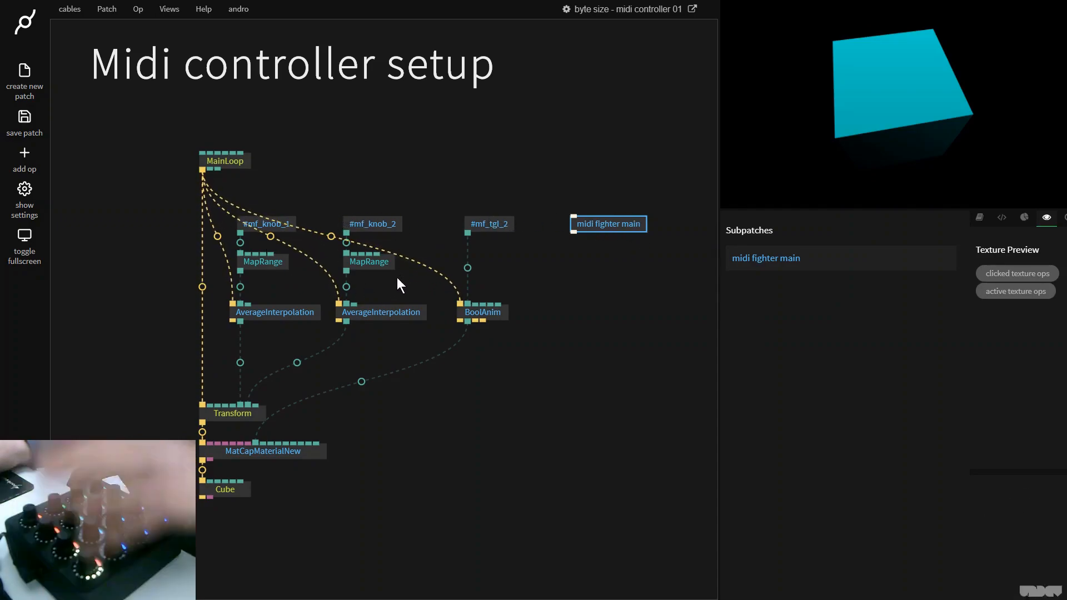
- Drag the midi fighter main subpatch op up beside the Midi controller setup title
{"action": "left_click_drag", "start_coordinate": [608, 223], "coordinate": [592, 60]}
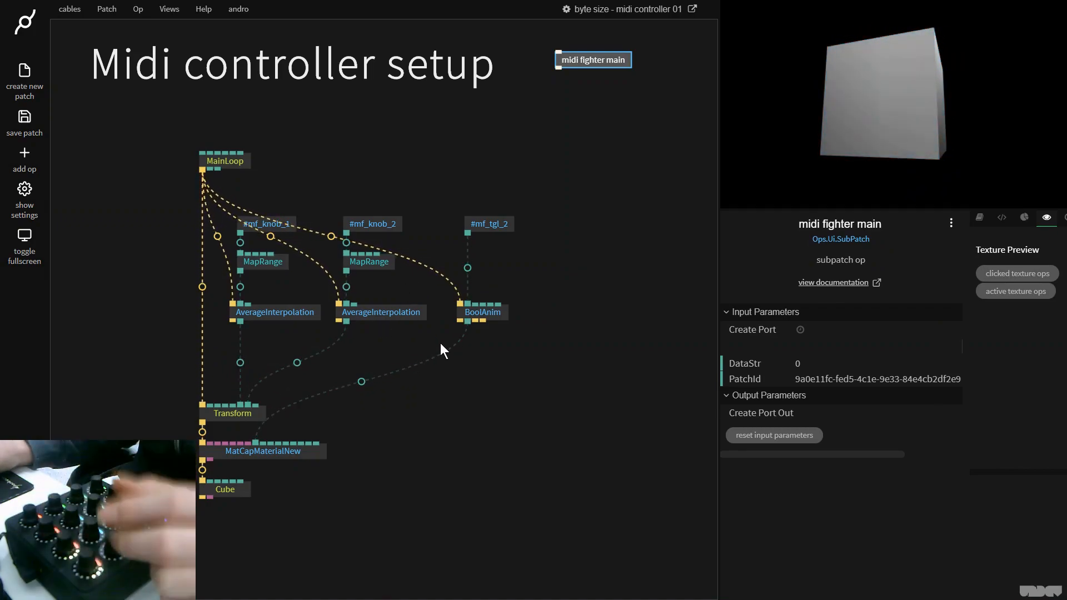
{"action": "mouse_move", "coordinate": [544, 191]}
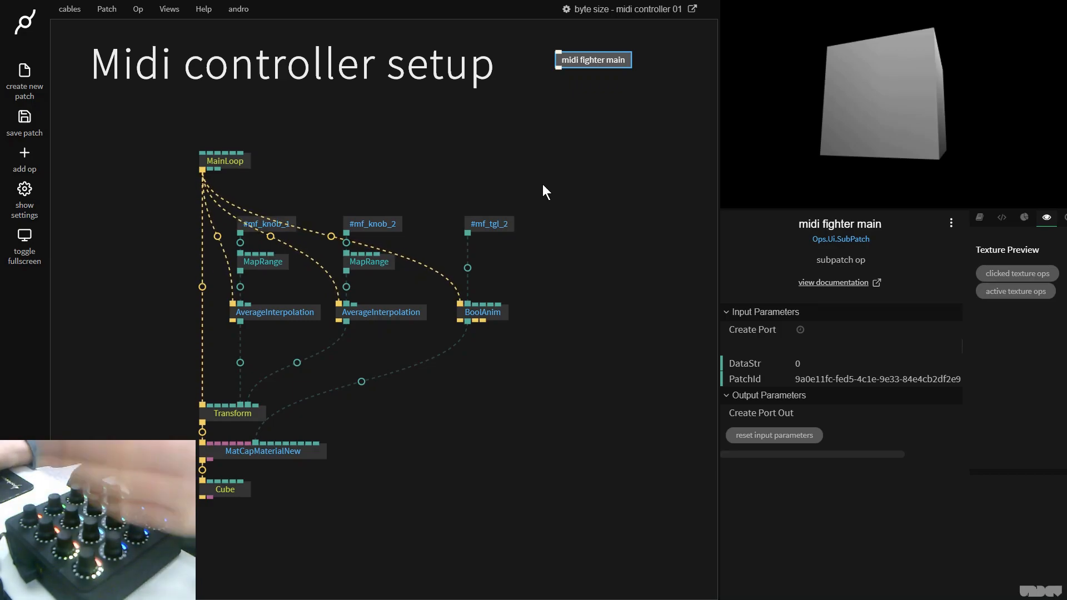